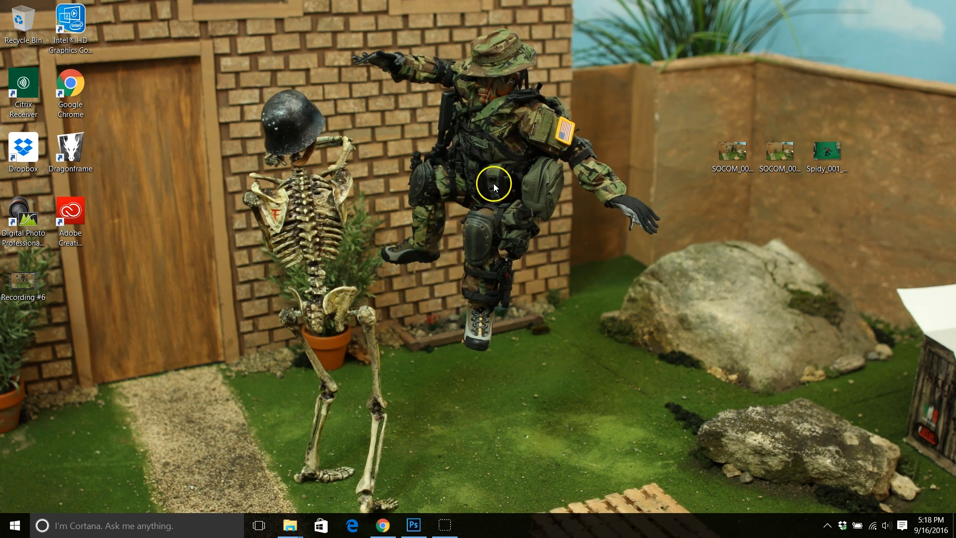
mouse_move(254, 238)
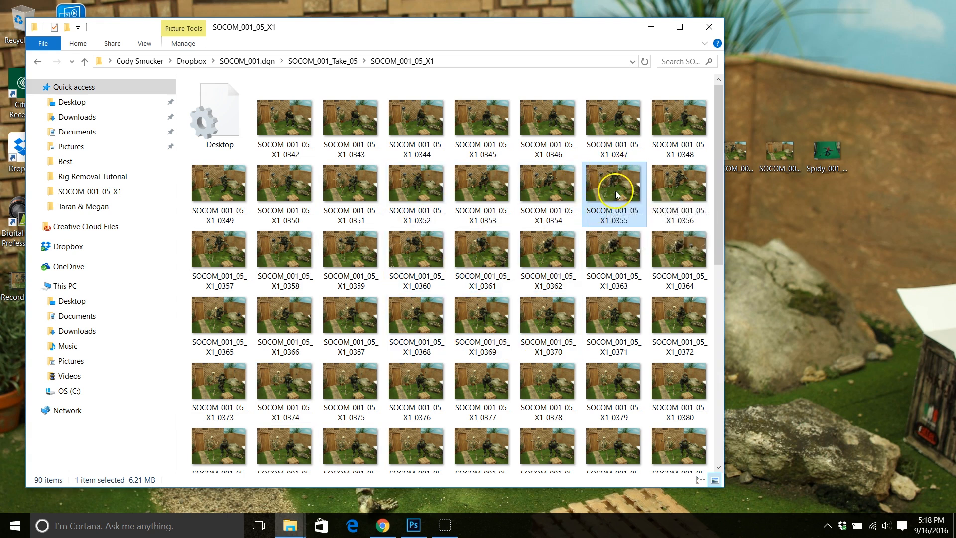
mouse_move(615, 195)
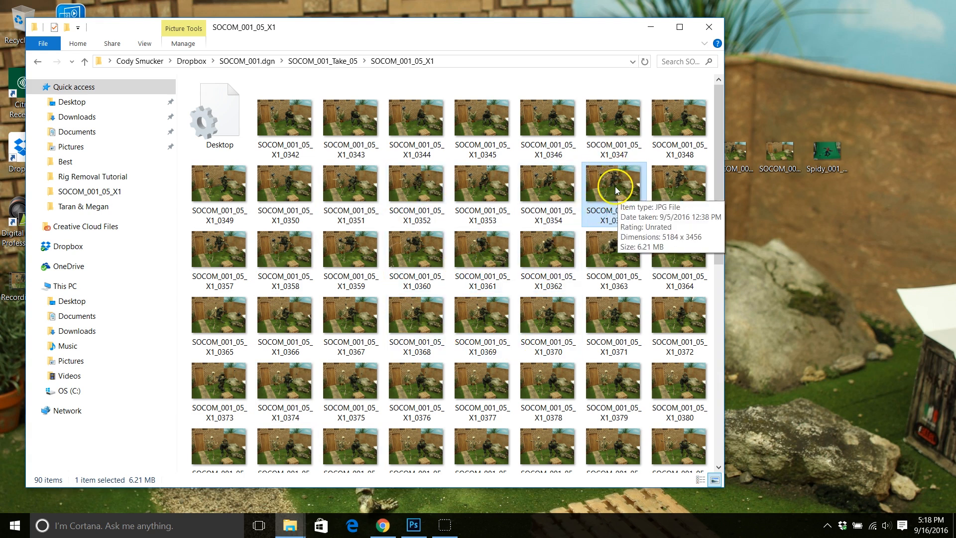
mouse_move(609, 184)
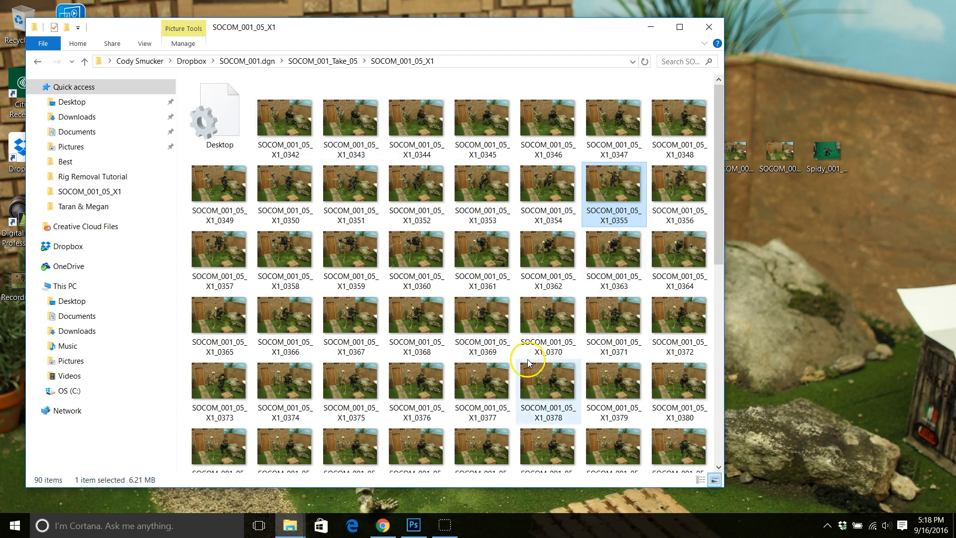
mouse_move(675, 197)
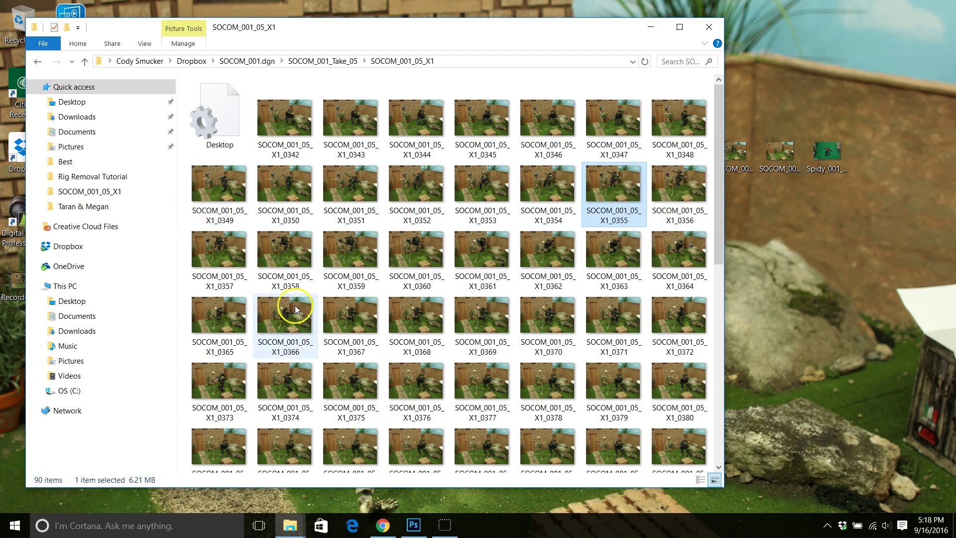
mouse_move(648, 74)
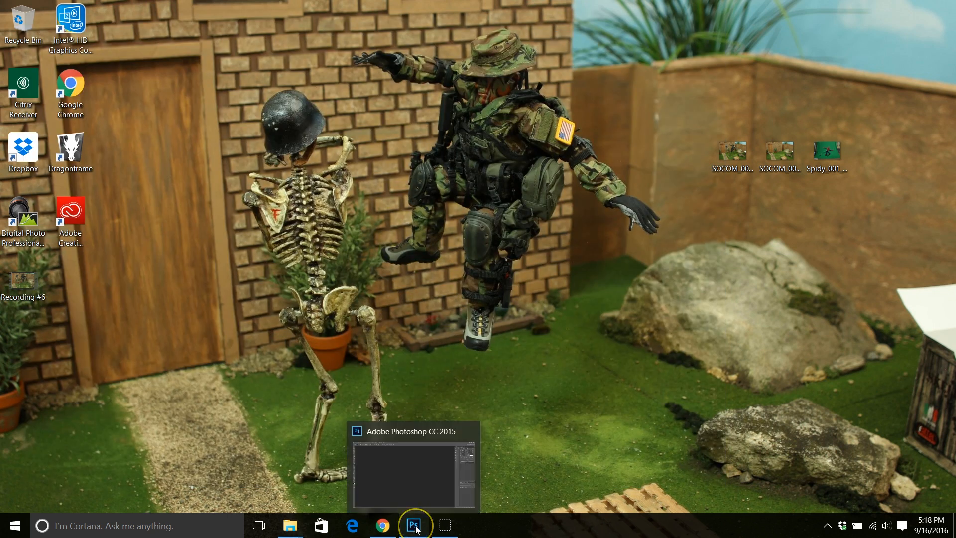
Step: Open the Desktop photo SOCOM_001_05_X1_0355 of the rigged soldier, then bring up the Open dialog again
left_click(414, 523)
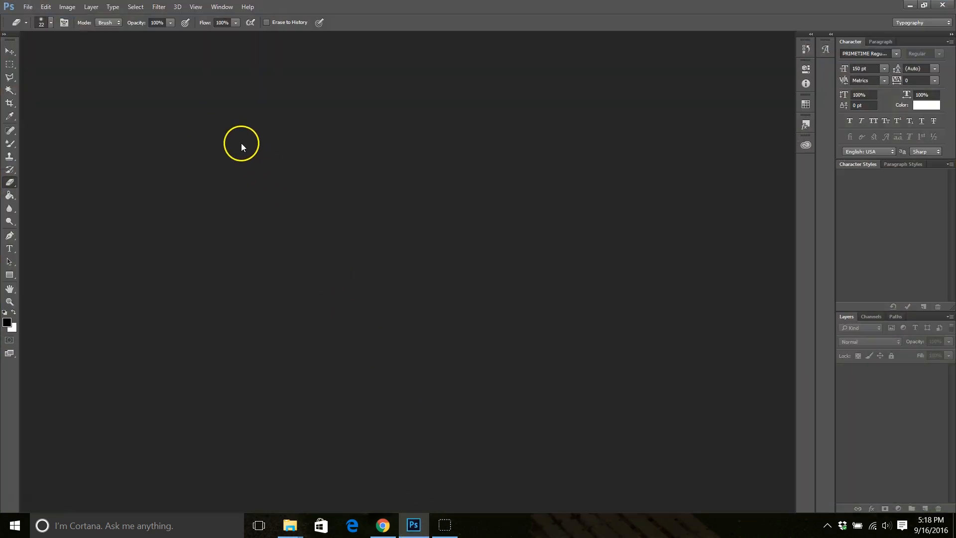
left_click(28, 7)
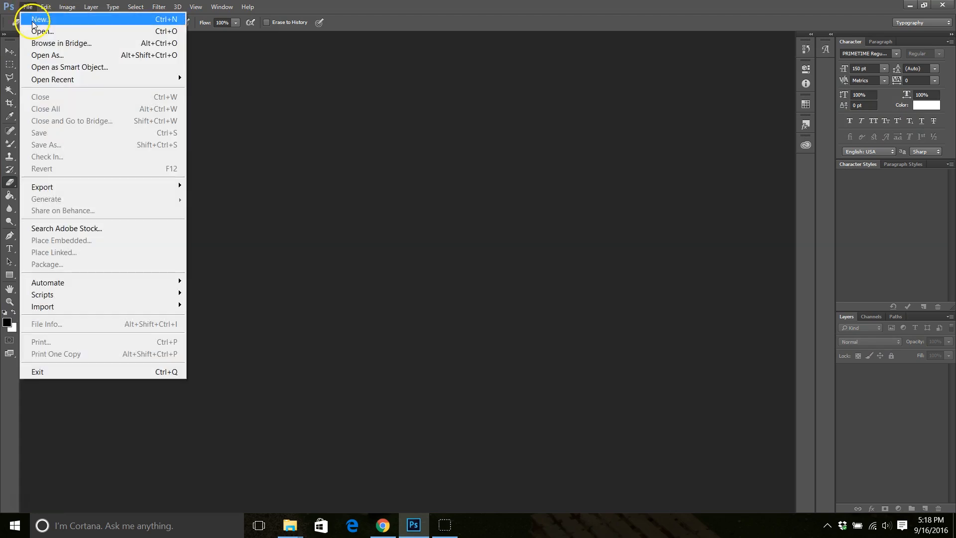
left_click(40, 34)
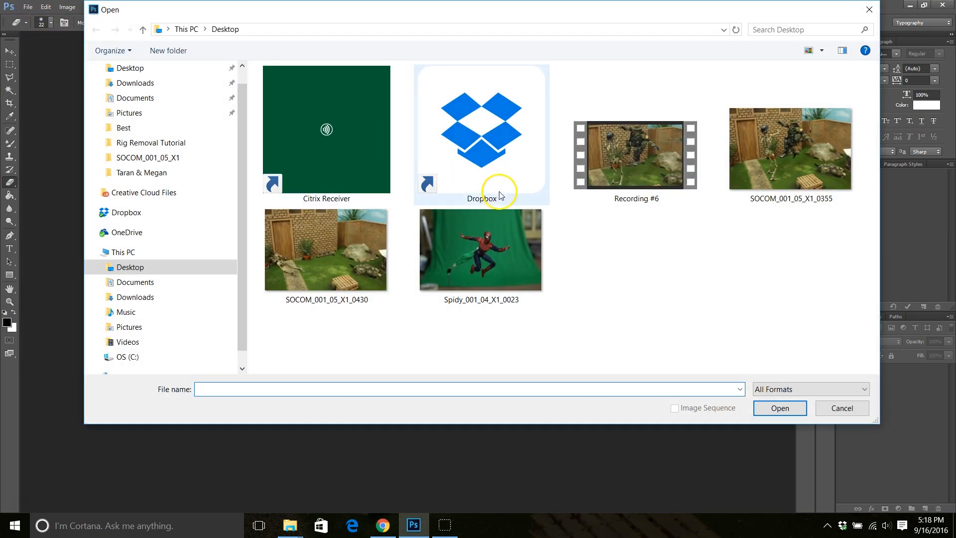
left_click(790, 149)
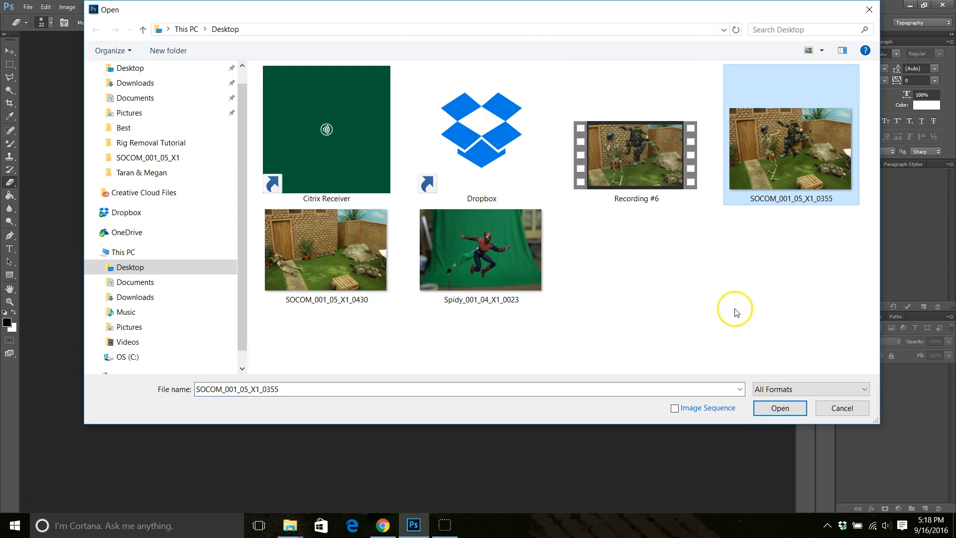
left_click(780, 408)
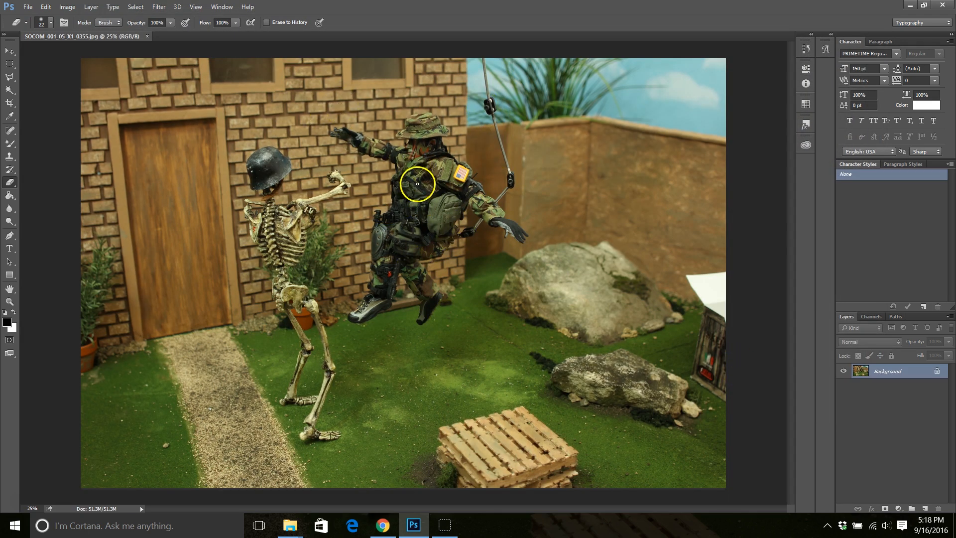
mouse_move(490, 105)
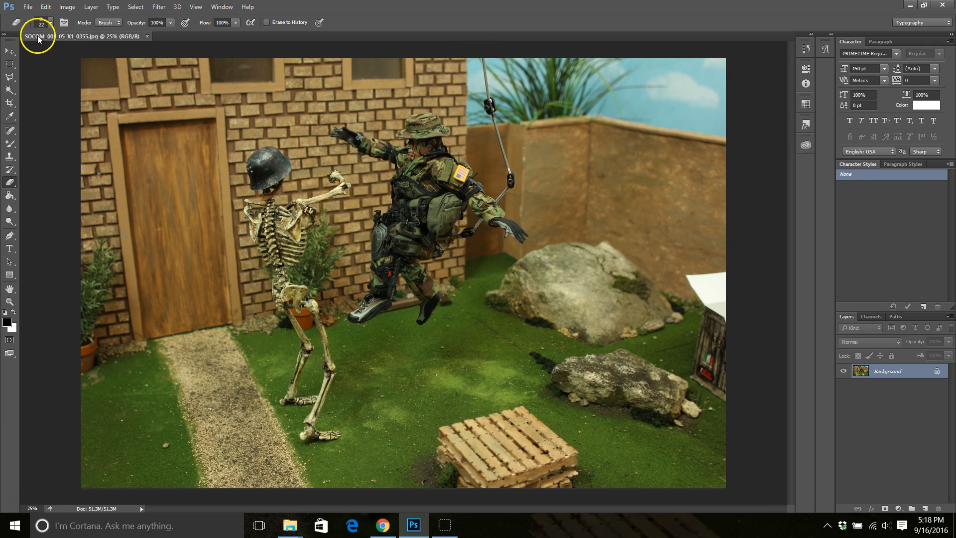
left_click(26, 8)
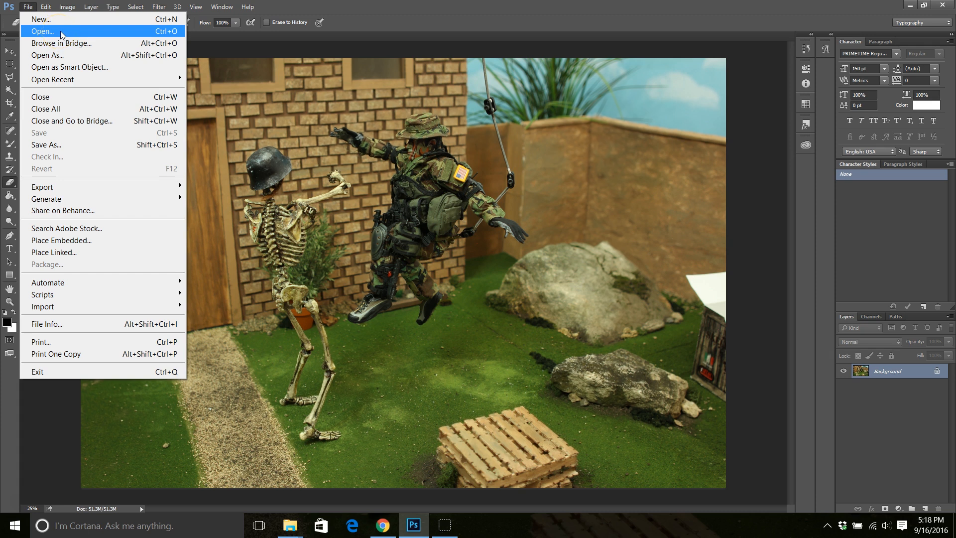
left_click(35, 32)
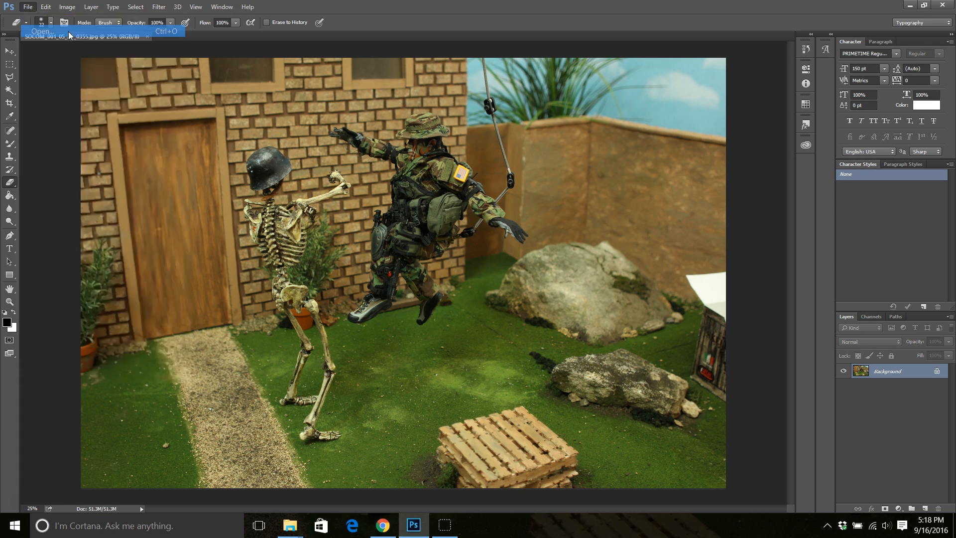
Step: Open the empty-set photo SOCOM_001_05_X1_0430 as a second document
left_click(34, 31)
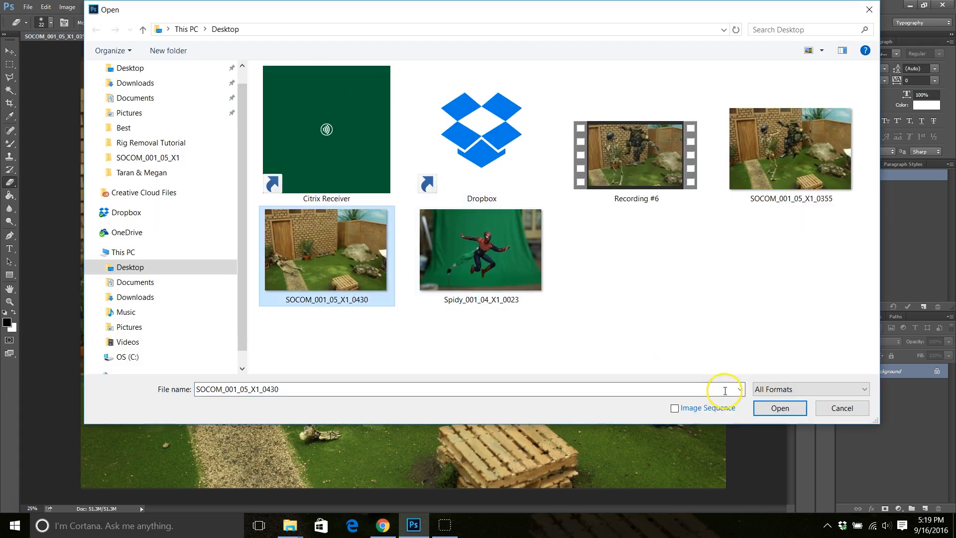
left_click(780, 408)
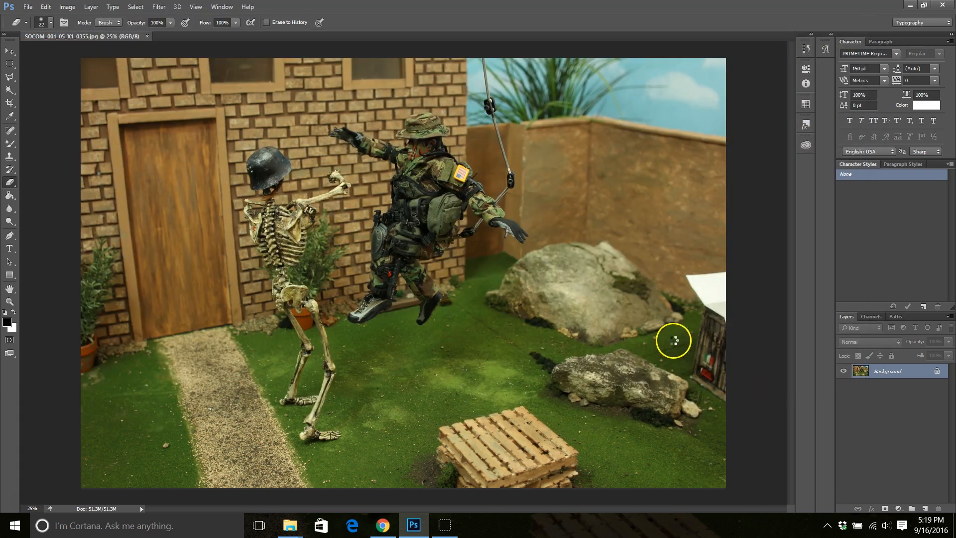
left_click(226, 36)
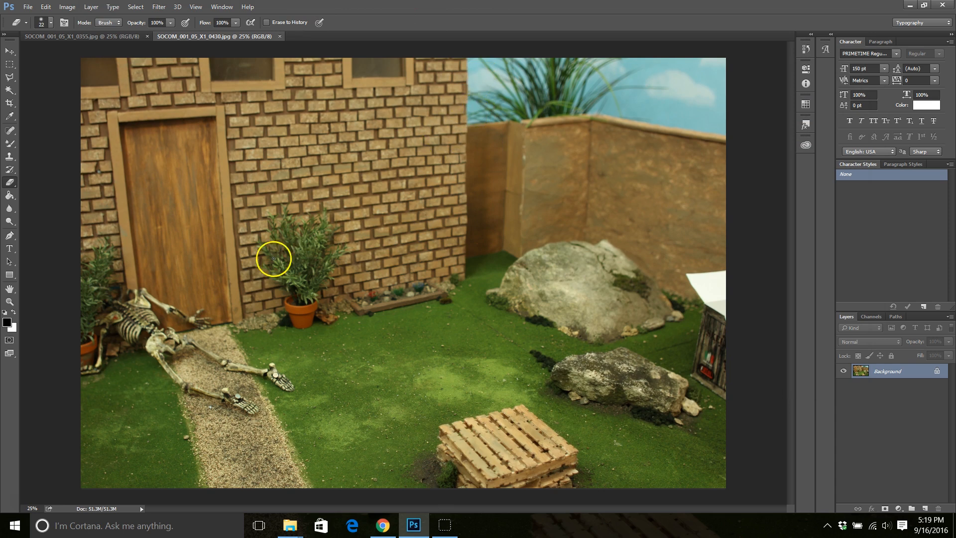
mouse_move(416, 293)
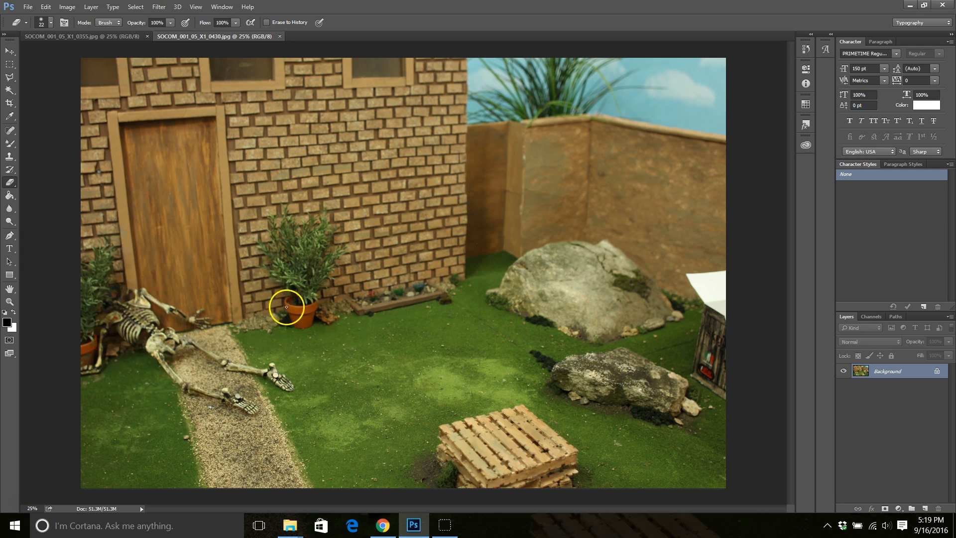
mouse_move(522, 57)
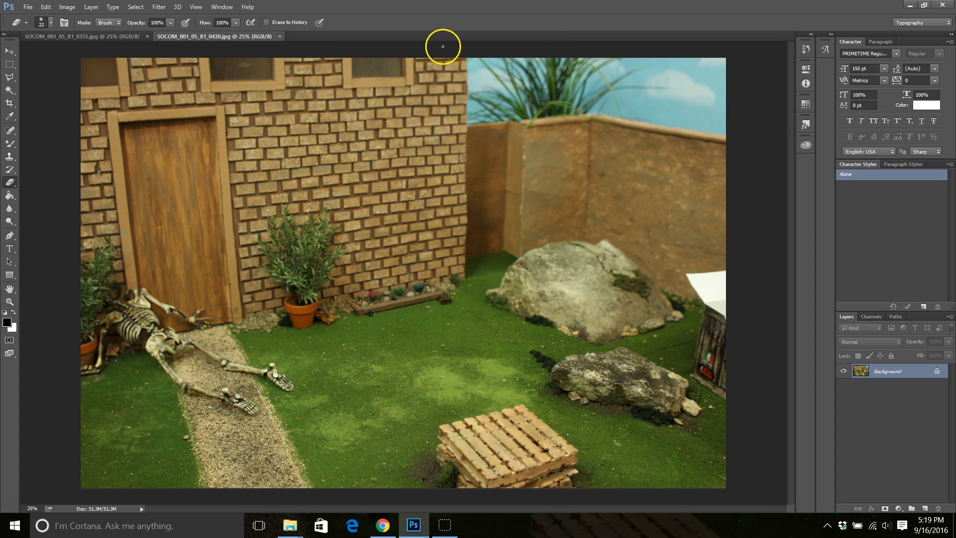
mouse_move(763, 282)
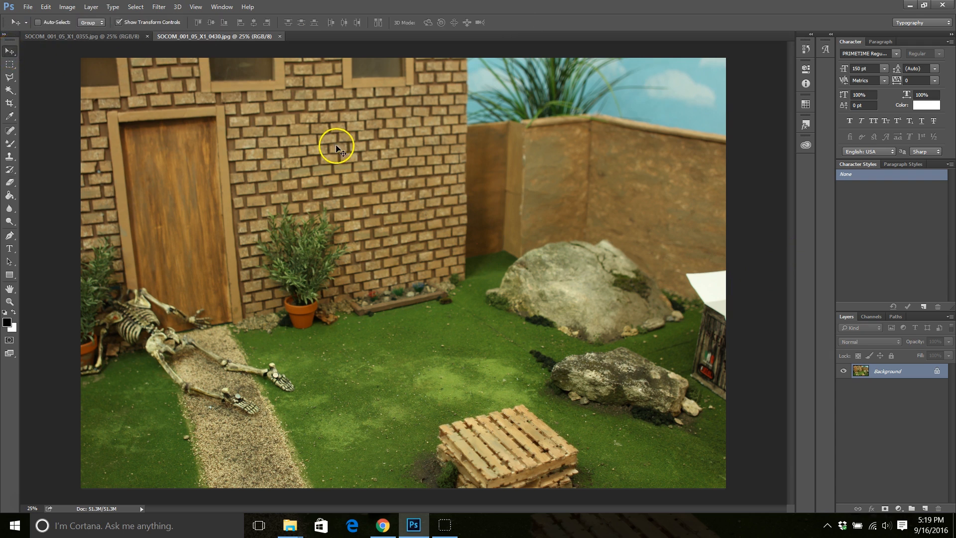
mouse_move(436, 241)
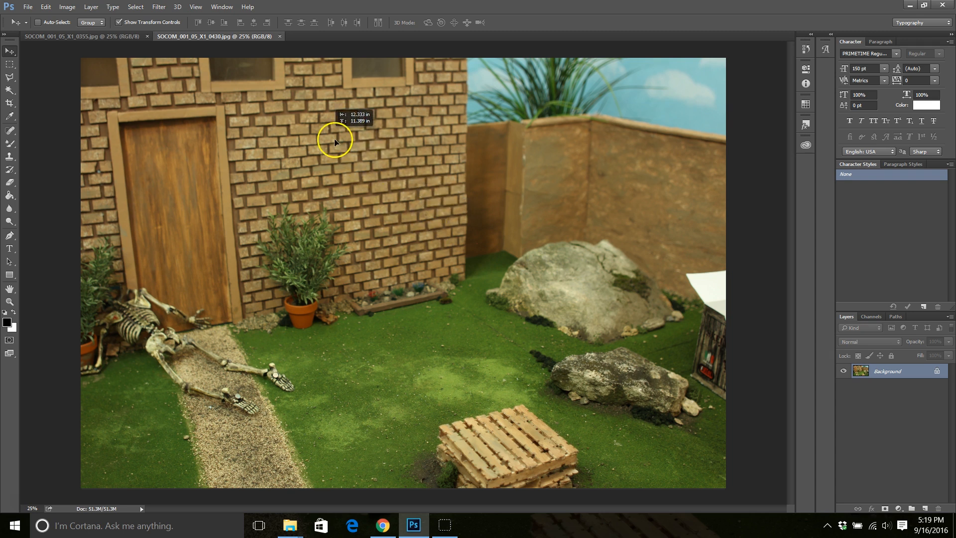
Step: Drag the empty-set photo into the 0355 document as an aligned layer and unlock the Background
left_click(68, 49)
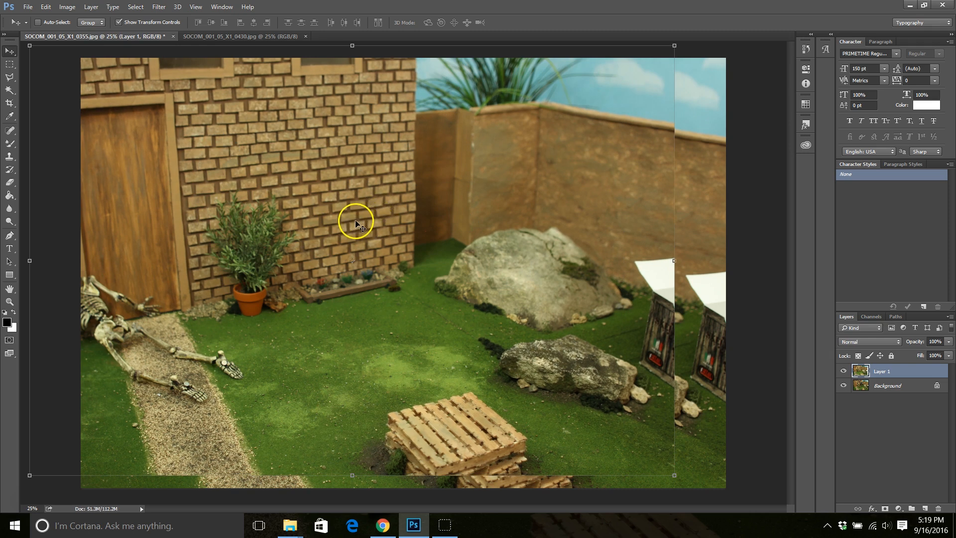
left_click_drag(354, 222, 404, 229)
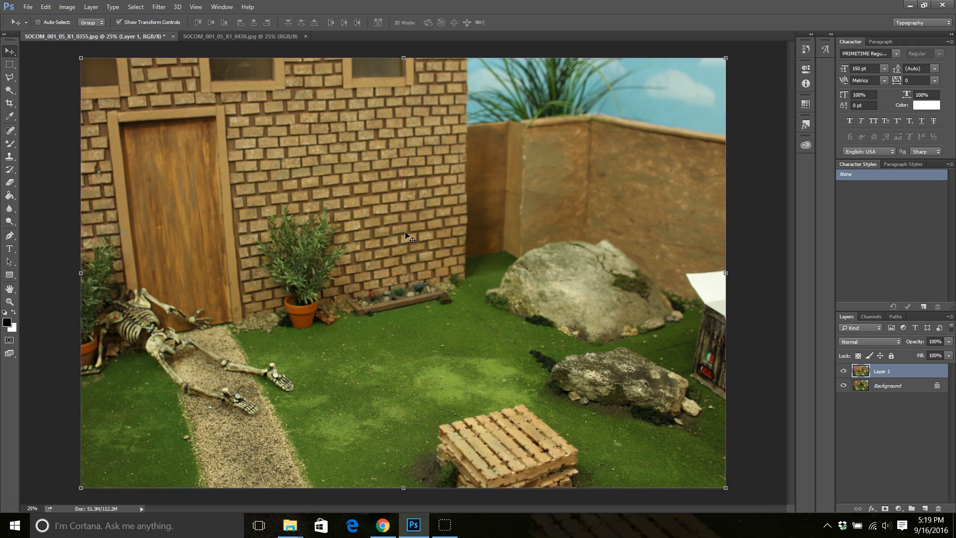
left_click(860, 370)
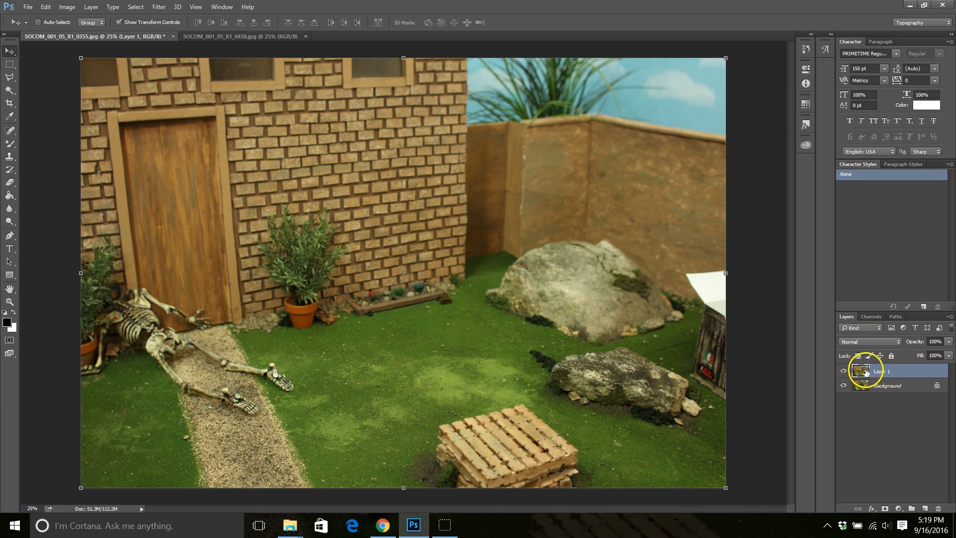
double_click(883, 370)
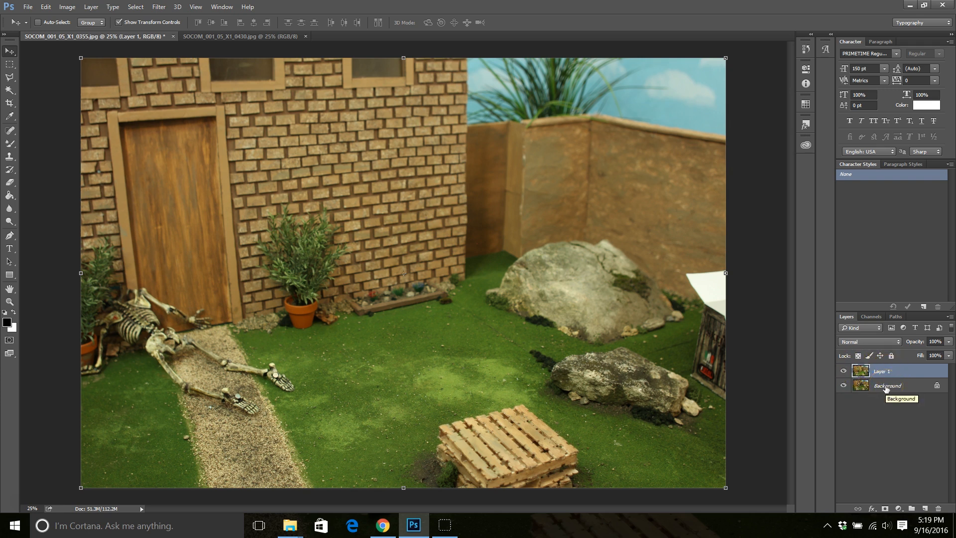
mouse_move(936, 386)
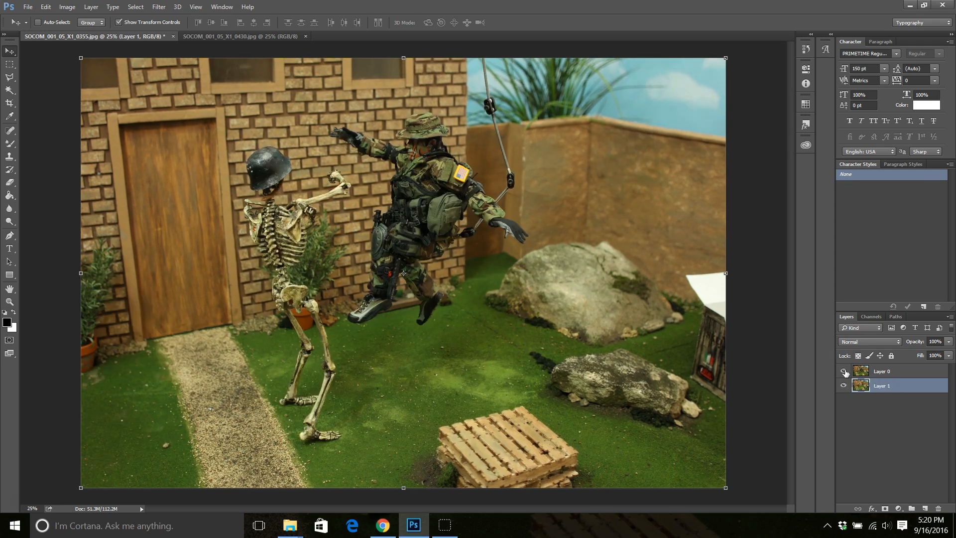
Step: Erase a test spot on Layer 0 over the brick wall, then make Layer 1 active for moving
left_click(842, 370)
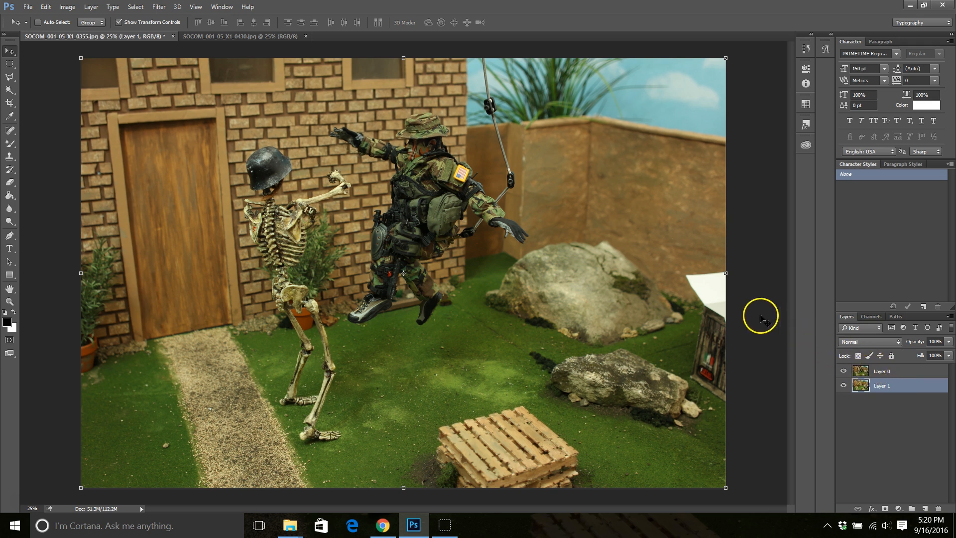
mouse_move(470, 129)
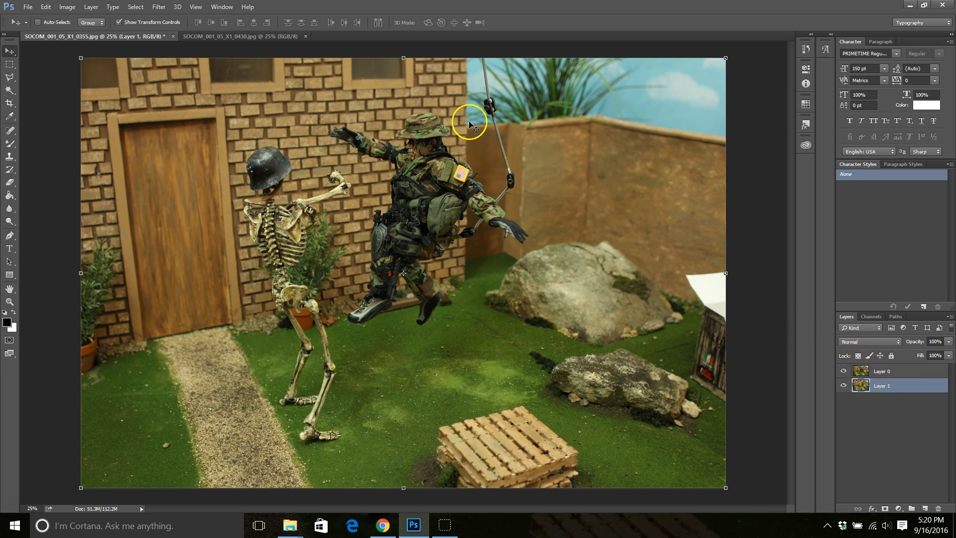
mouse_move(537, 169)
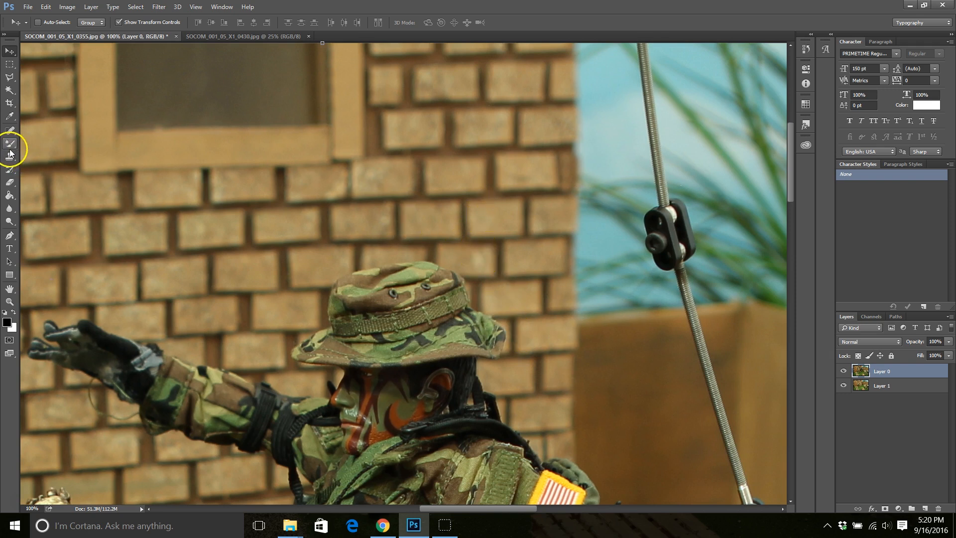
left_click(10, 154)
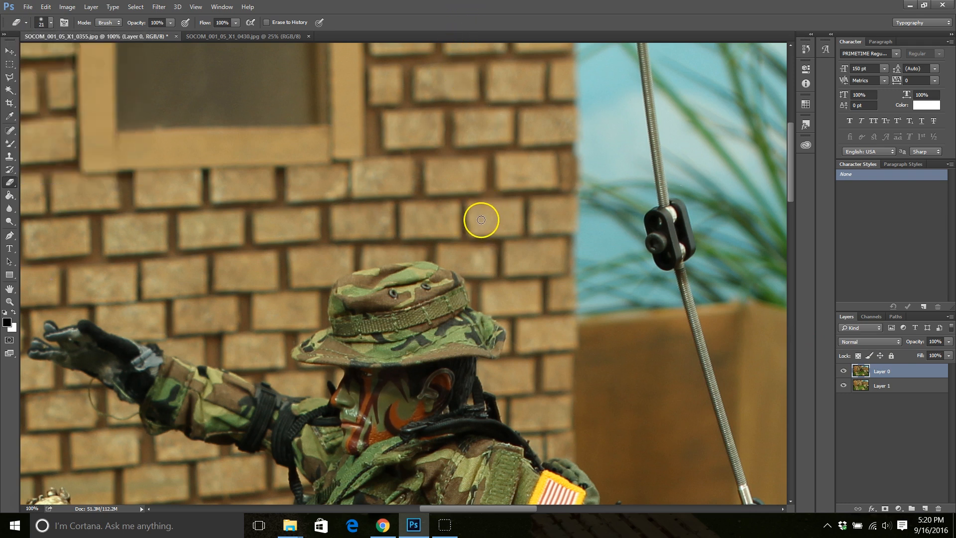
mouse_move(481, 245)
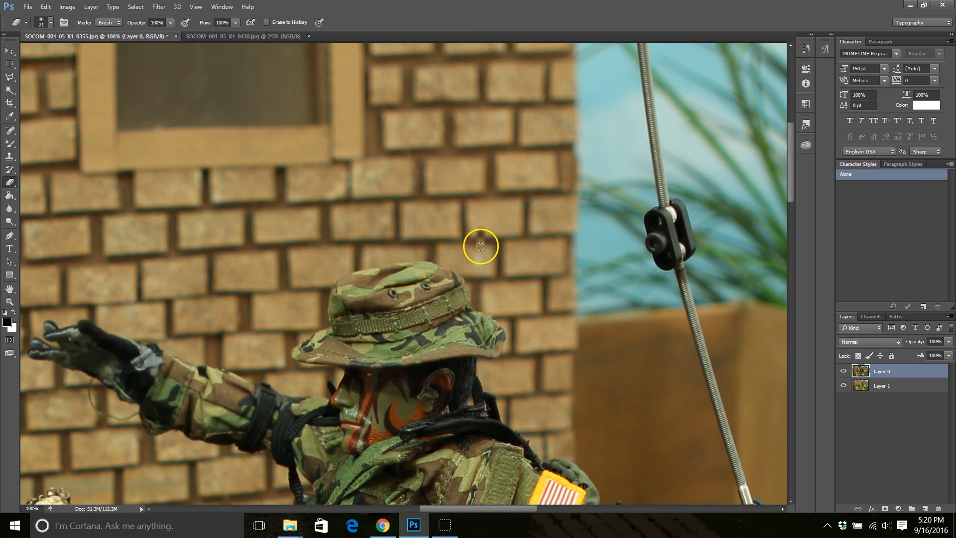
mouse_move(474, 217)
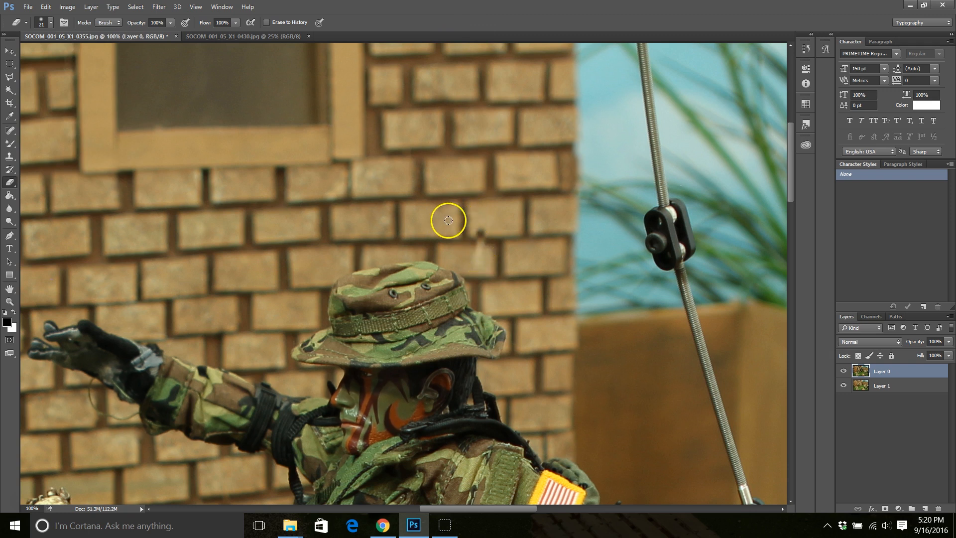
mouse_move(504, 229)
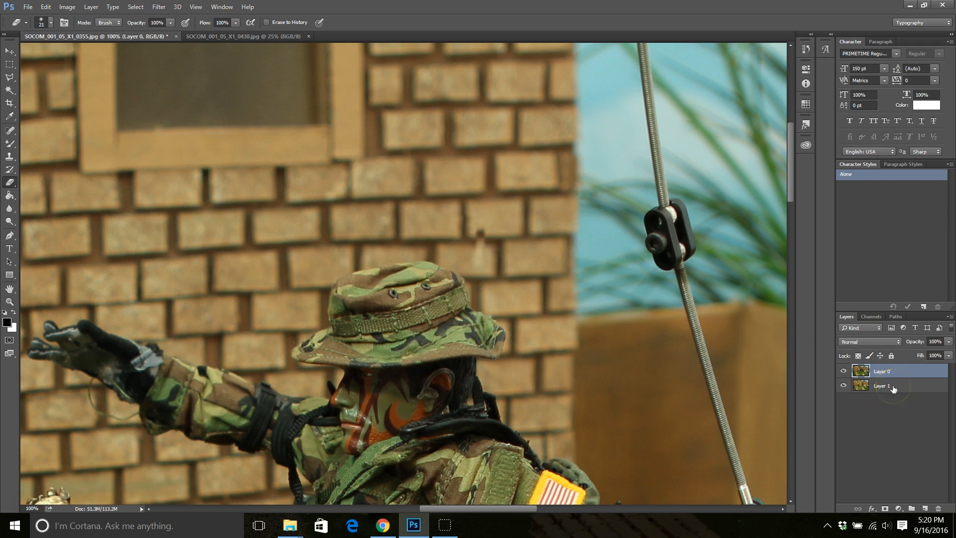
left_click(894, 385)
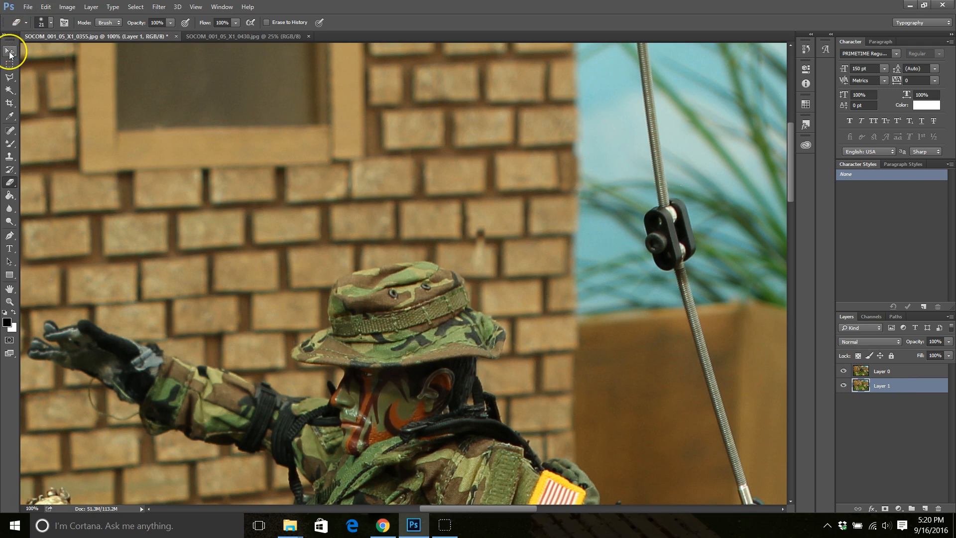
left_click(8, 49)
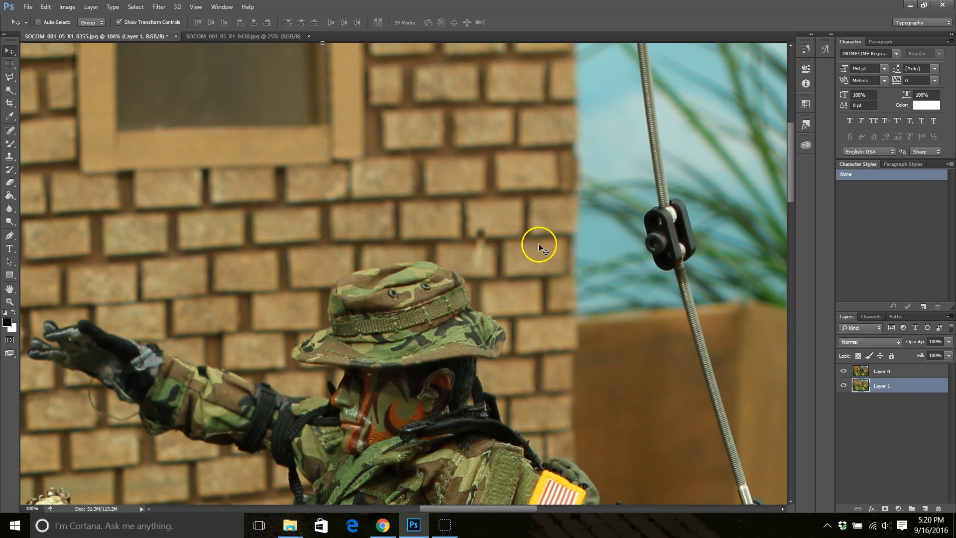
mouse_move(459, 257)
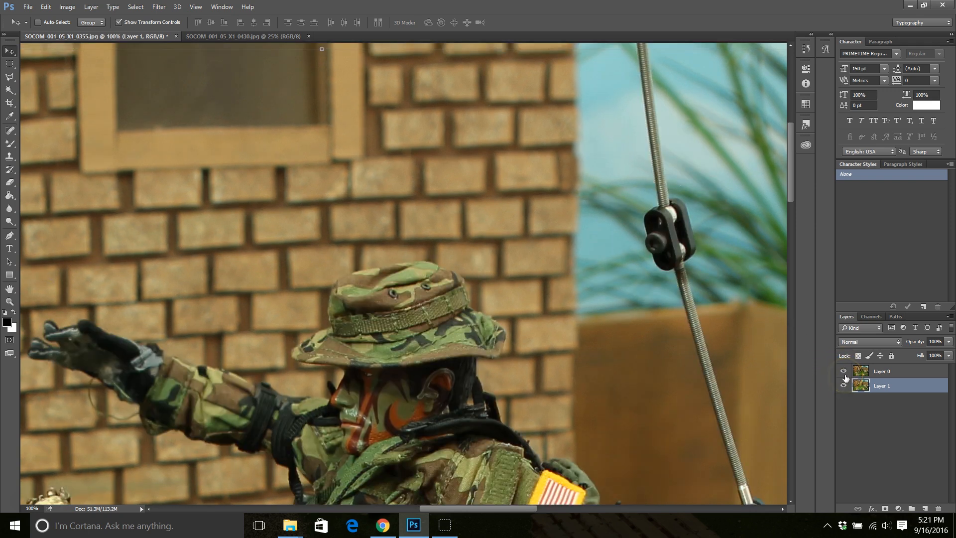
Step: Toggle Layer 0's visibility to compare the stacked photos, then switch to the Eraser
left_click(844, 370)
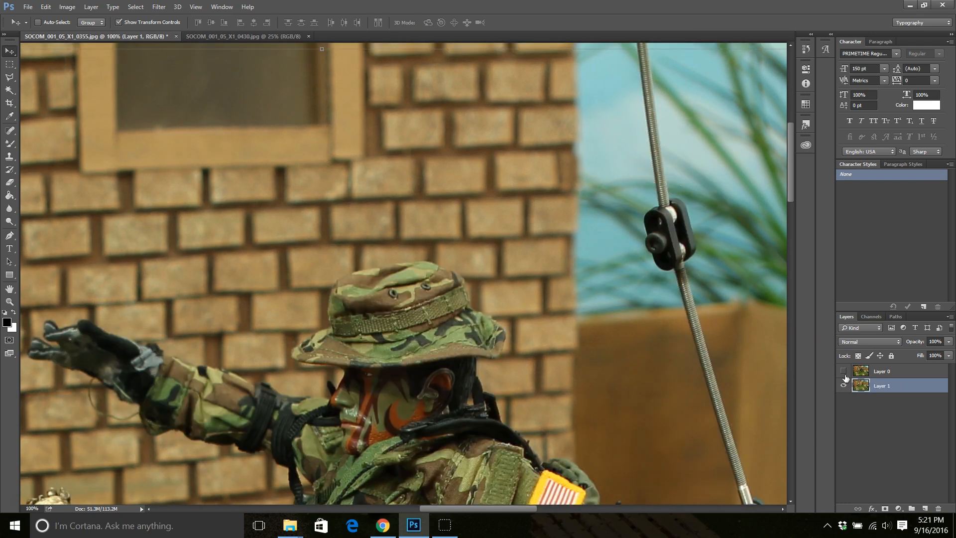
left_click(844, 371)
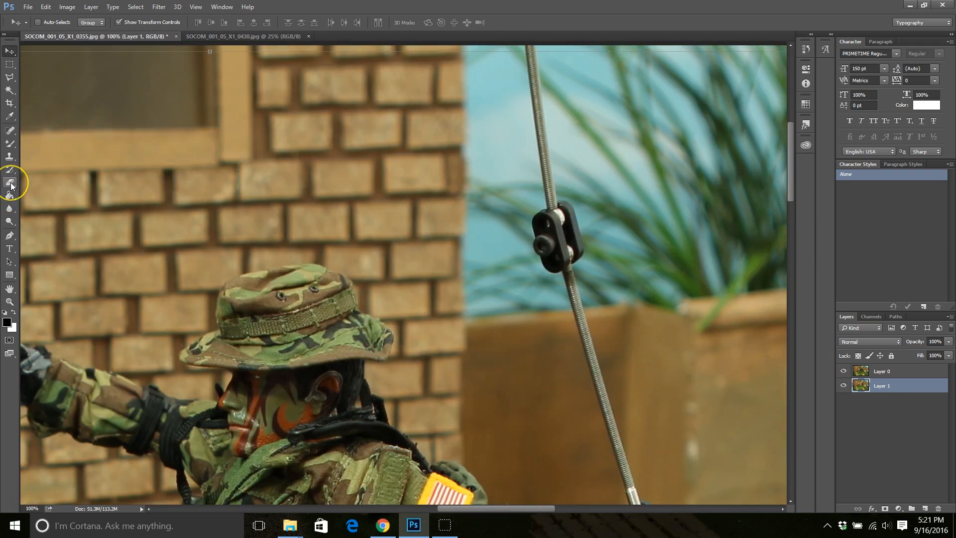
left_click(9, 182)
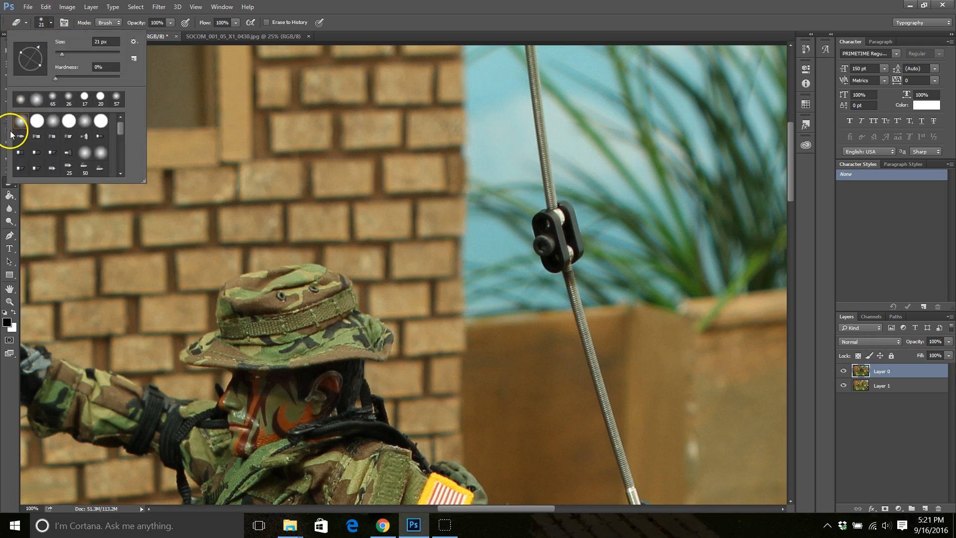
Step: With a soft round eraser, remove the rig rod and its clamp from Layer 0
left_click(18, 134)
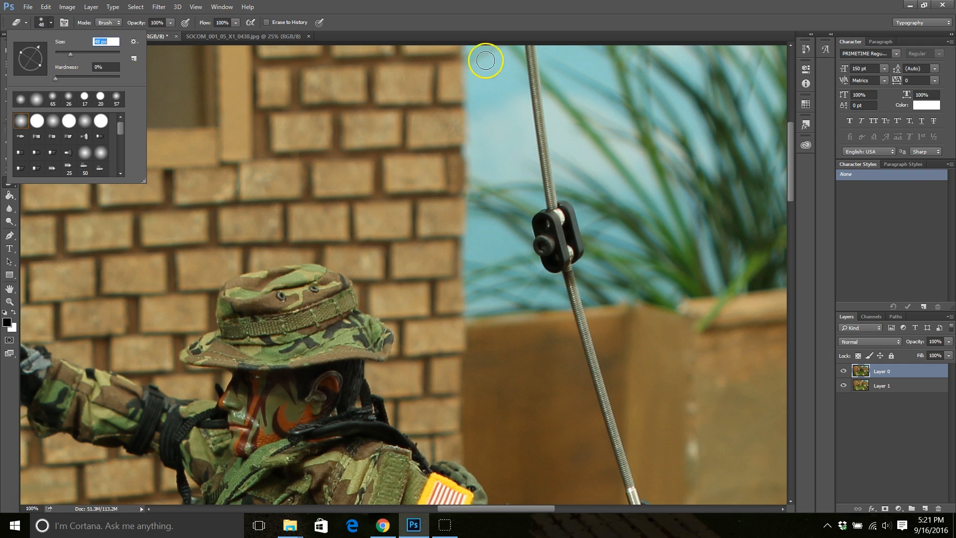
mouse_move(58, 86)
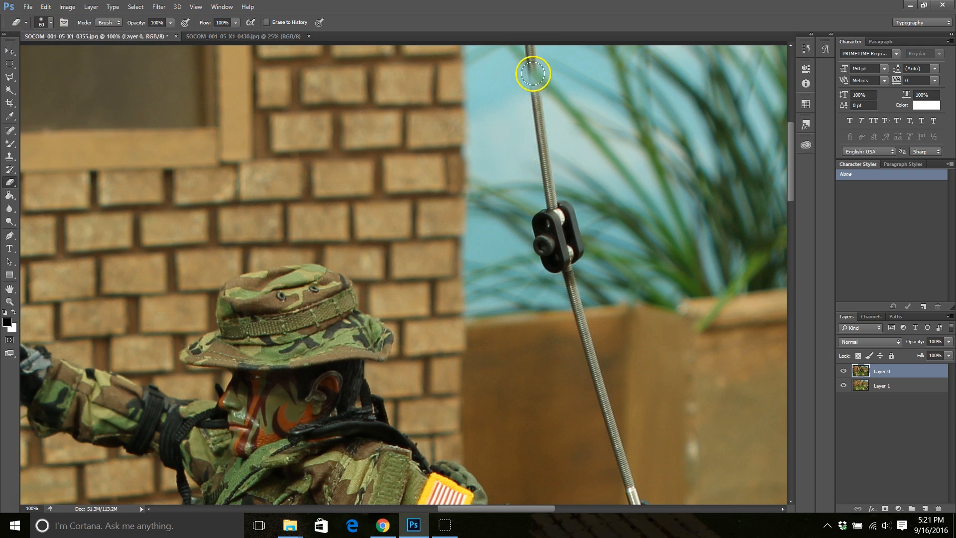
left_click_drag(531, 72, 542, 156)
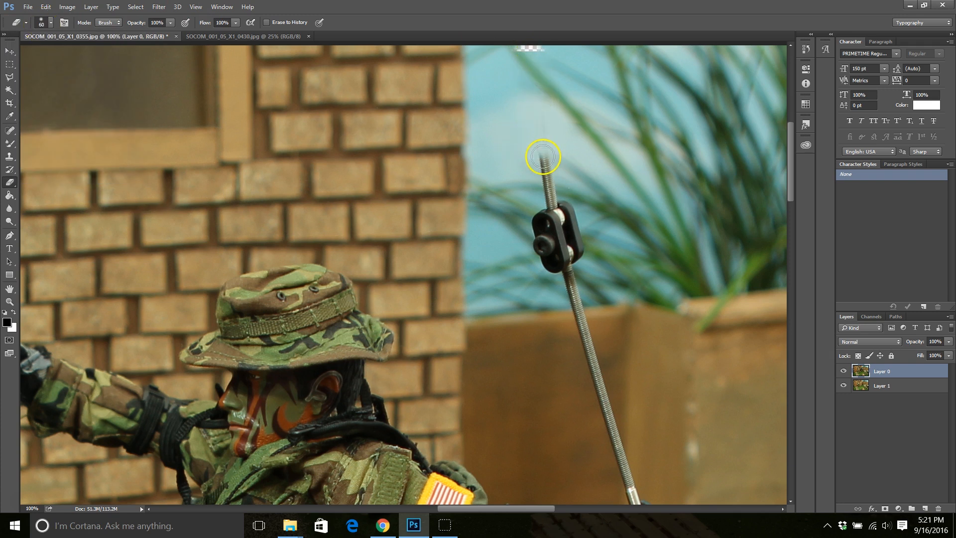
left_click_drag(542, 157, 574, 198)
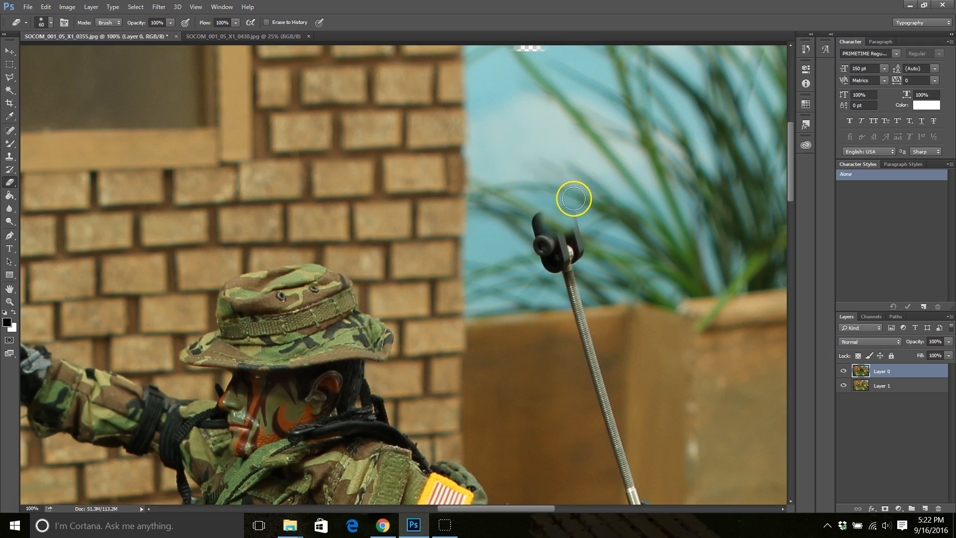
left_click_drag(574, 198, 558, 258)
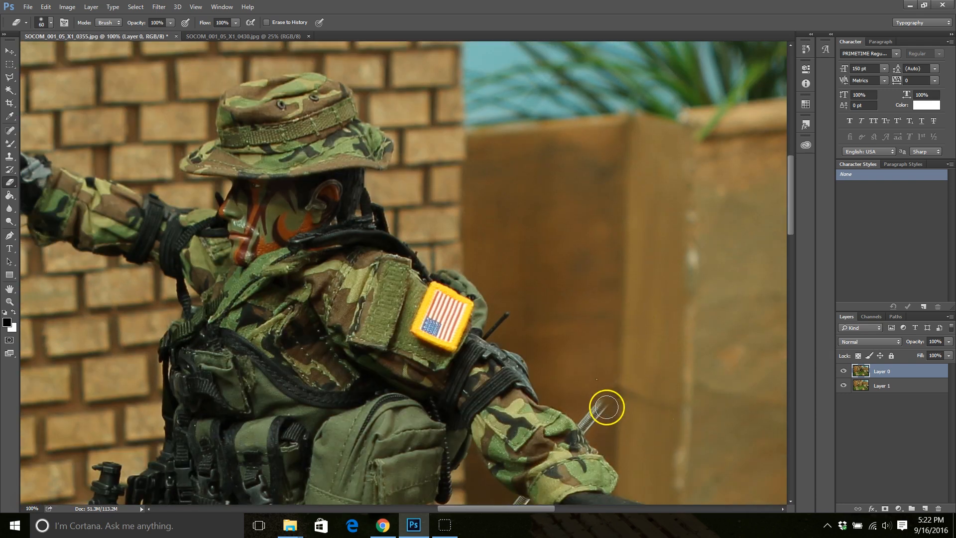
mouse_move(600, 422)
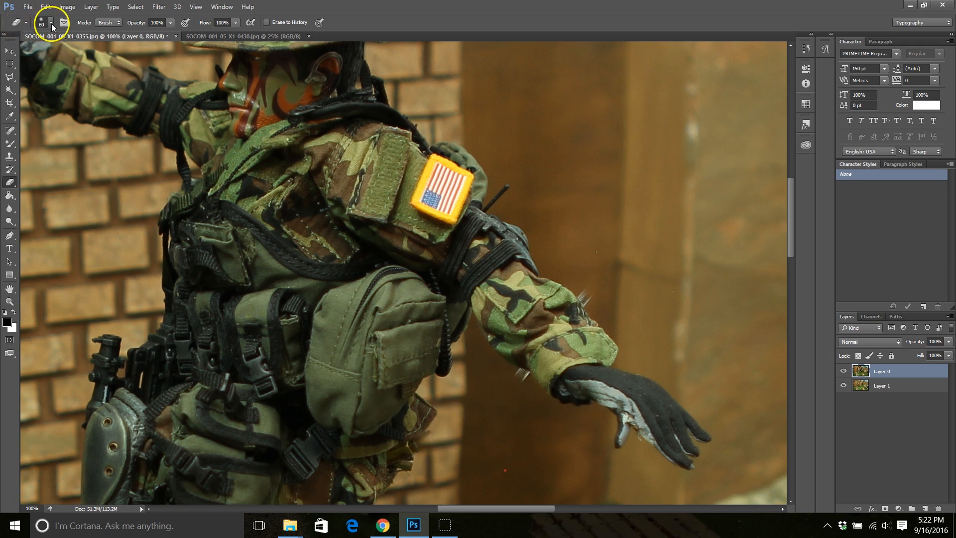
Step: Resize the eraser and clean the last rod remnants beside the soldier's sleeve
left_click(50, 24)
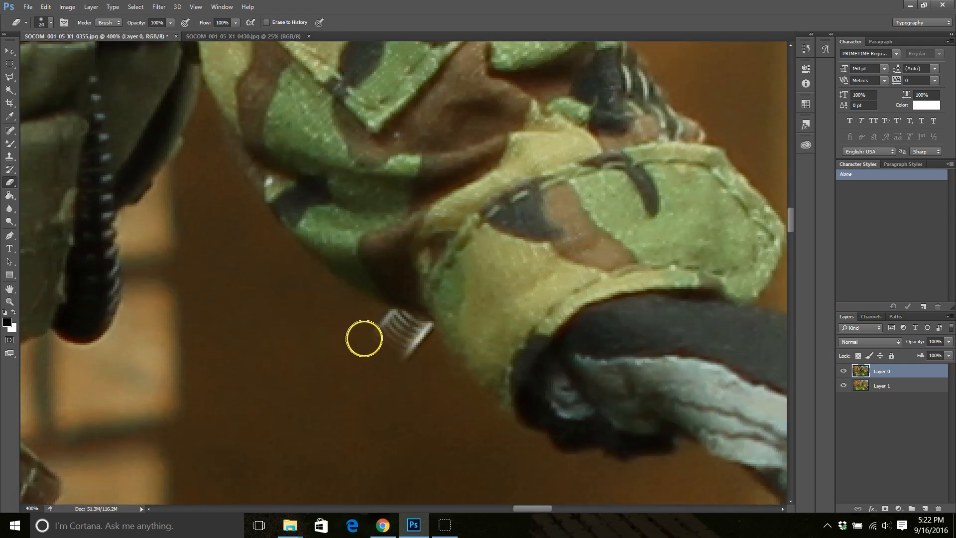
left_click_drag(364, 338, 412, 335)
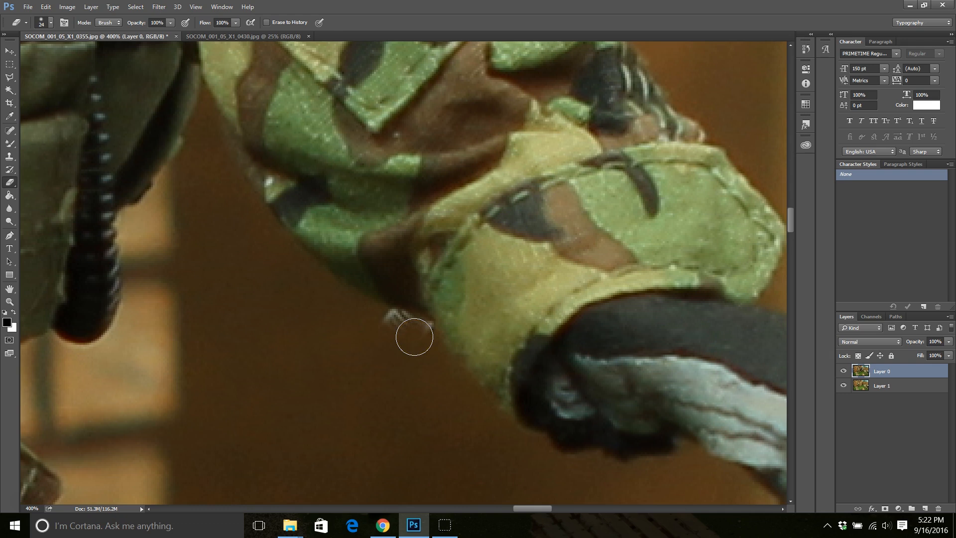
mouse_move(393, 329)
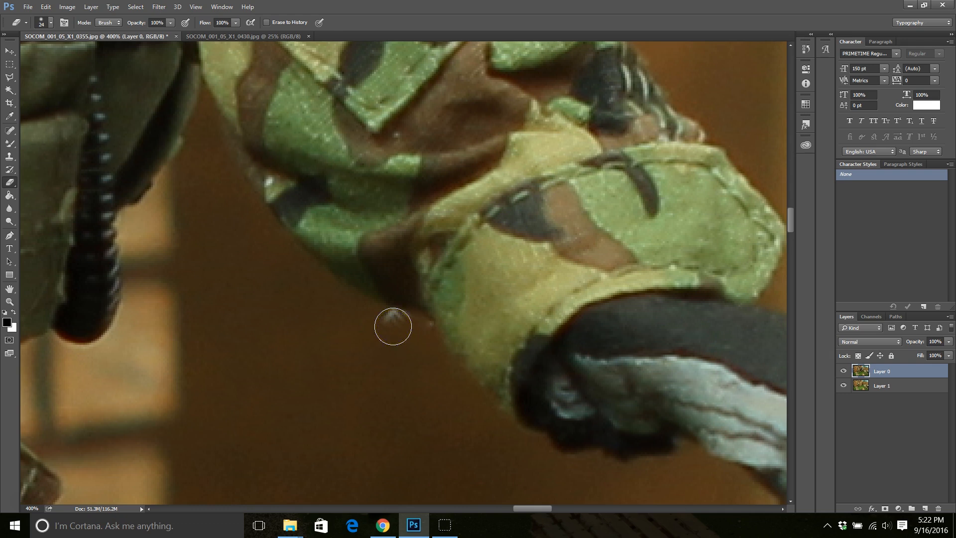
left_click(392, 326)
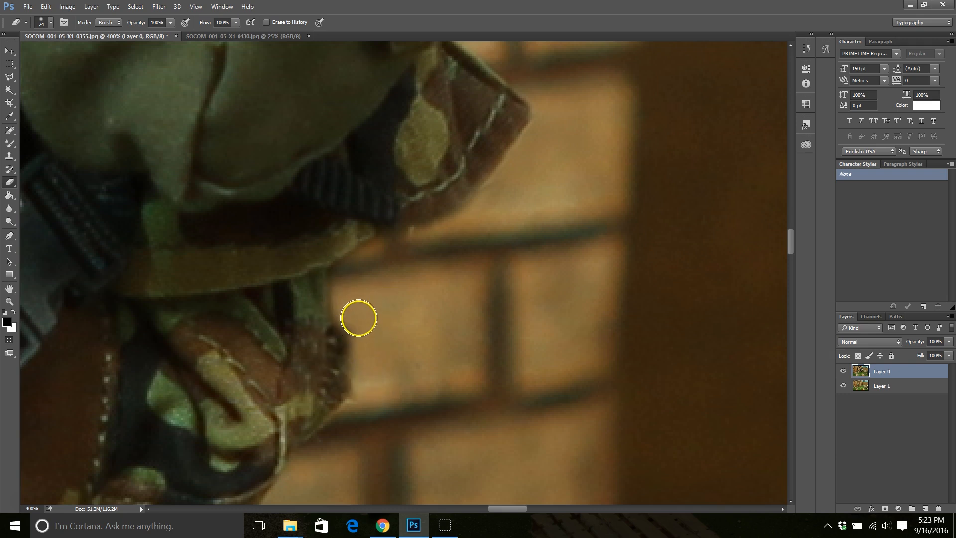
mouse_move(357, 310)
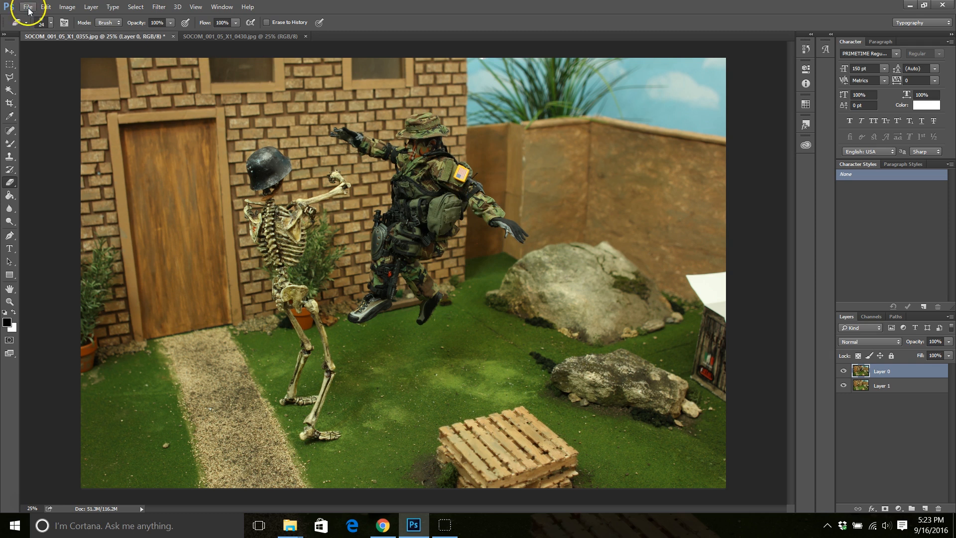
Step: Start Save As with JPEG format, keeping the original name SOCOM_001_05_X1_0355
left_click(25, 7)
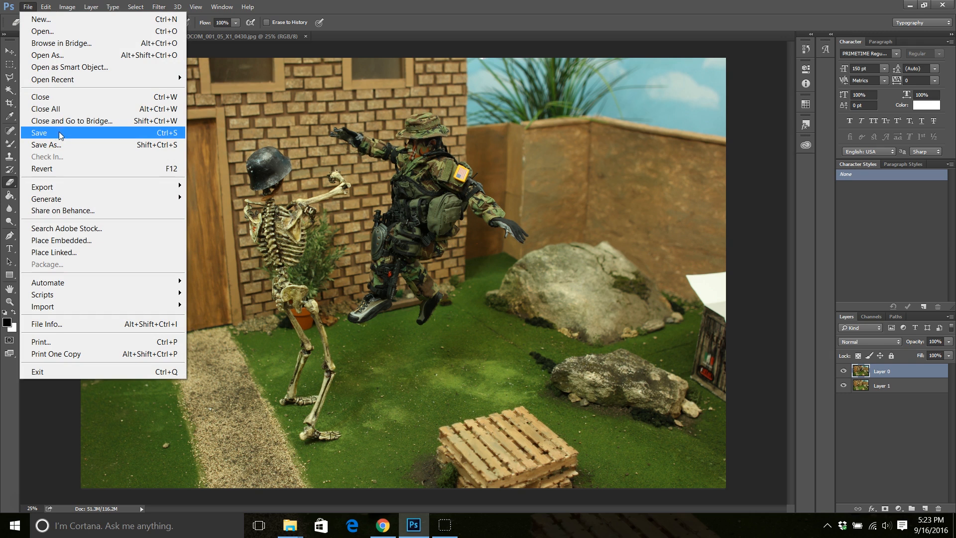
left_click(46, 145)
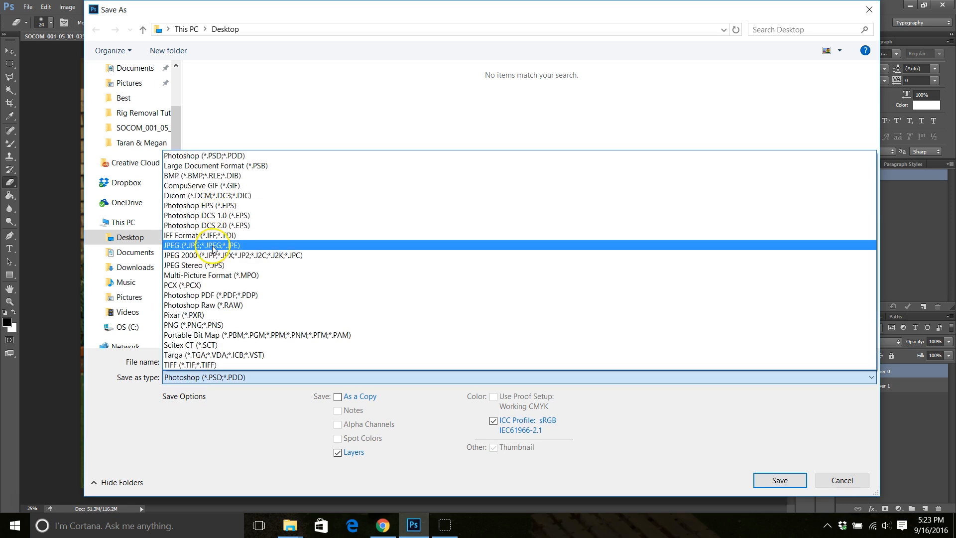
left_click(211, 245)
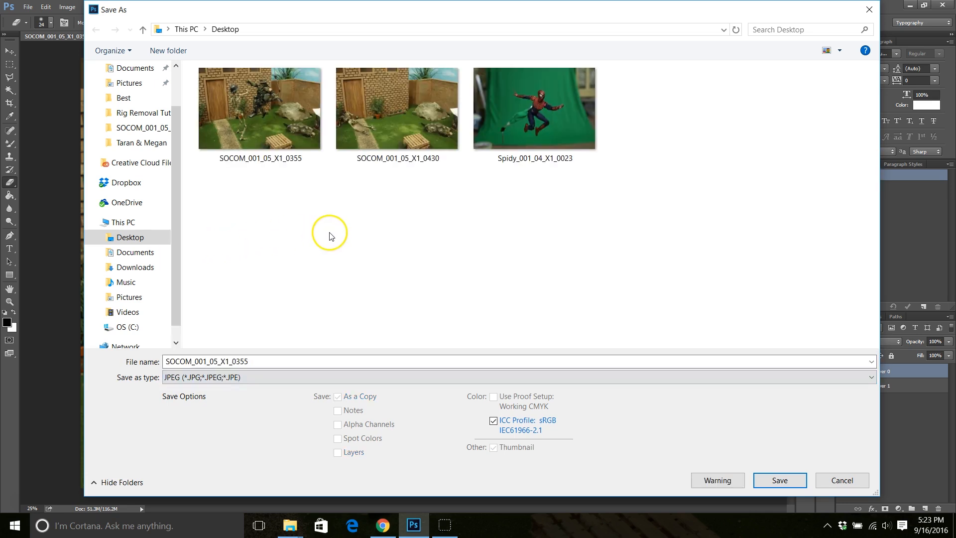
left_click(262, 362)
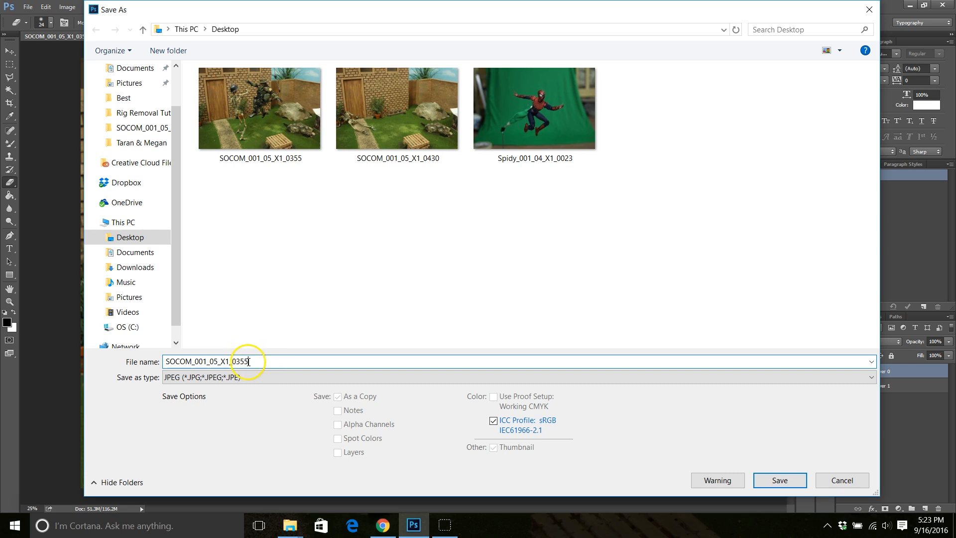
left_click(221, 361)
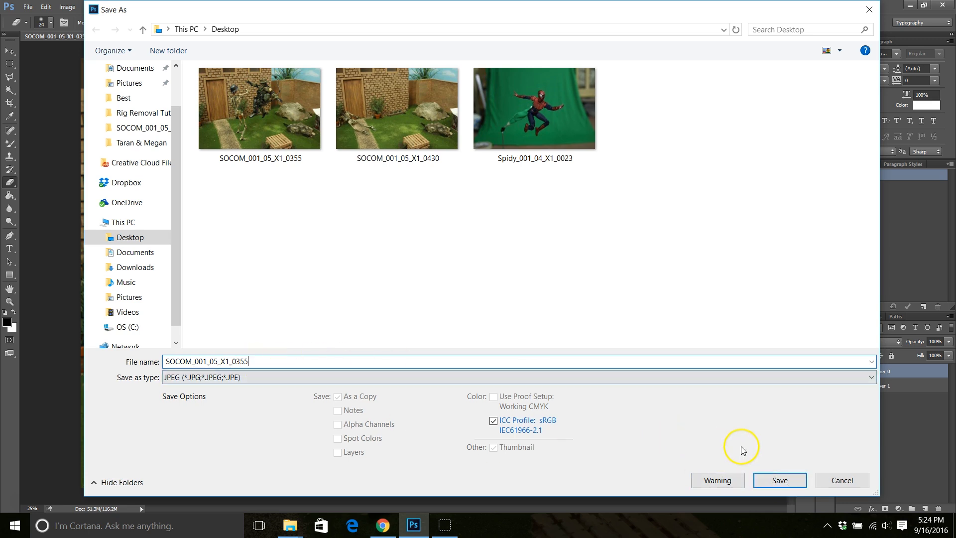
Step: Save over the original file, confirming replacement and Maximum JPEG quality
left_click(780, 480)
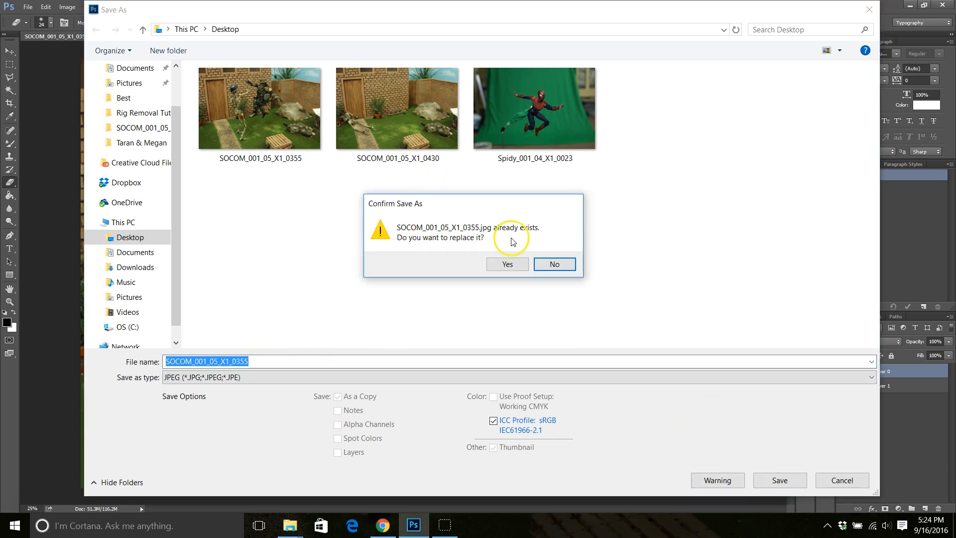
left_click(507, 264)
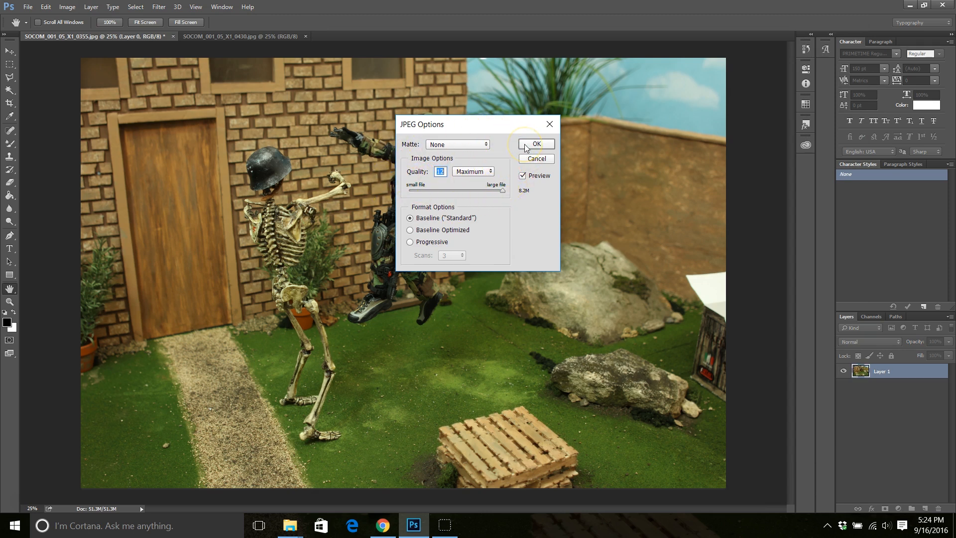
left_click(536, 144)
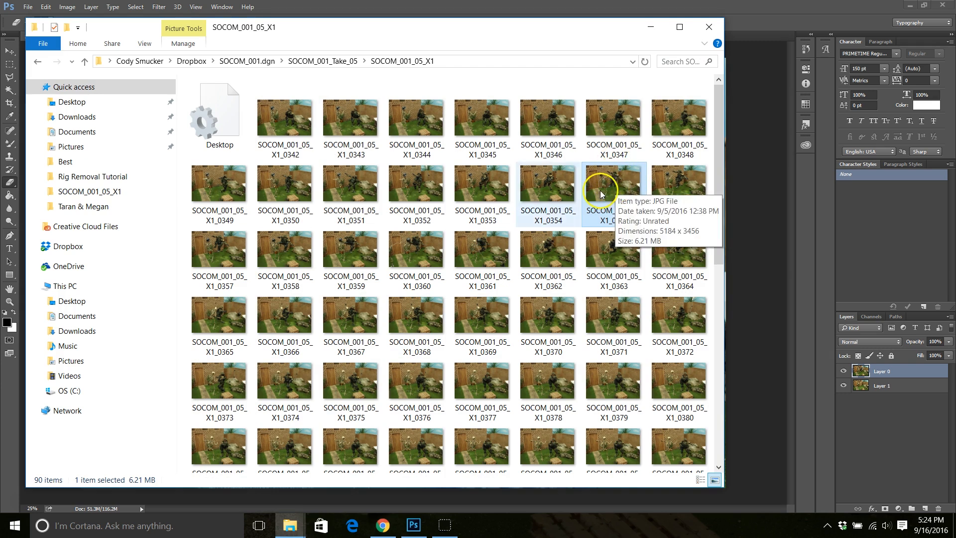
Step: Select the newly saved 0355 photo in the SOCOM_001_05_X1 folder to check it
left_click(614, 193)
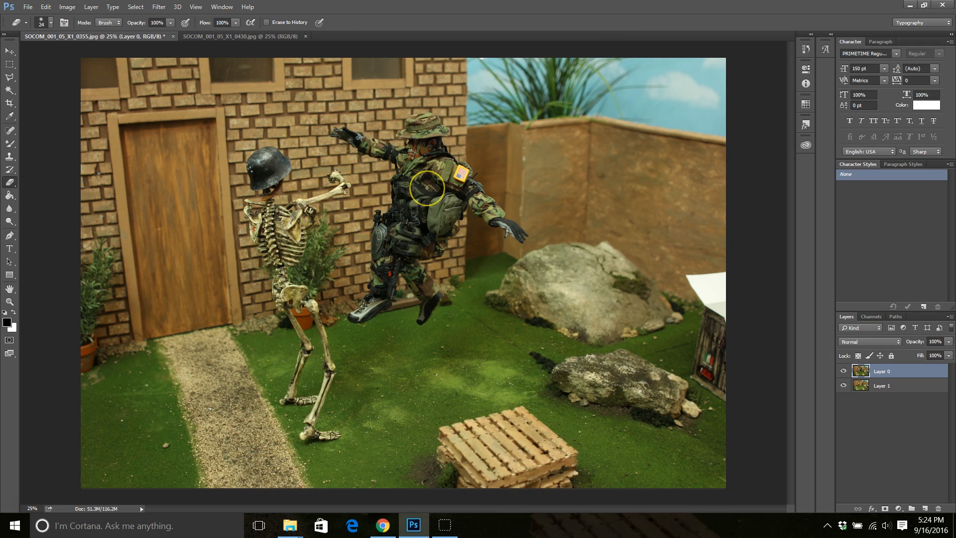
mouse_move(426, 198)
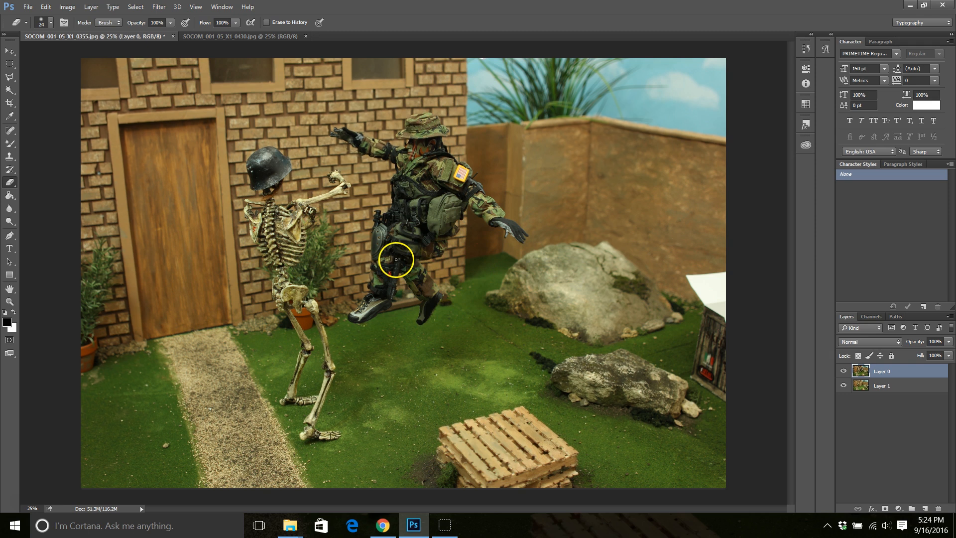
mouse_move(505, 211)
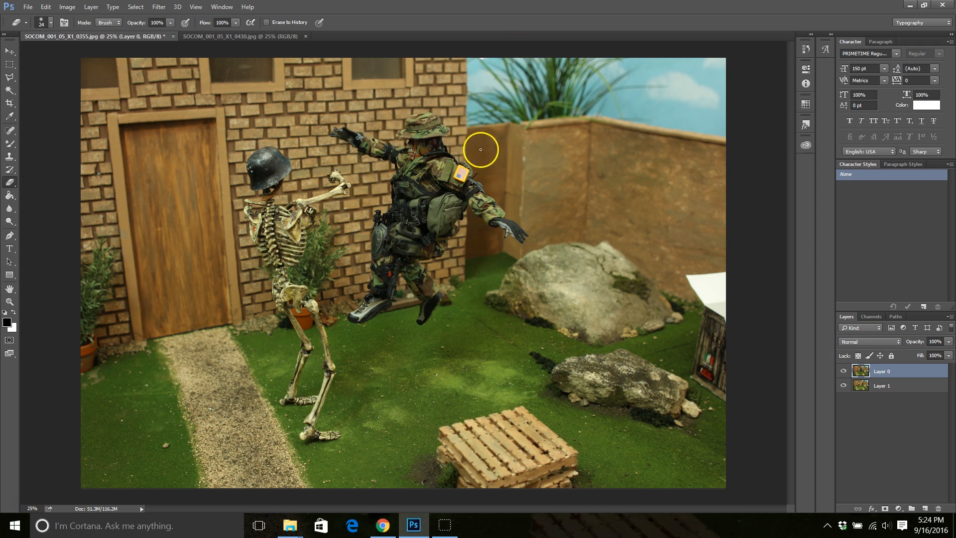
mouse_move(479, 61)
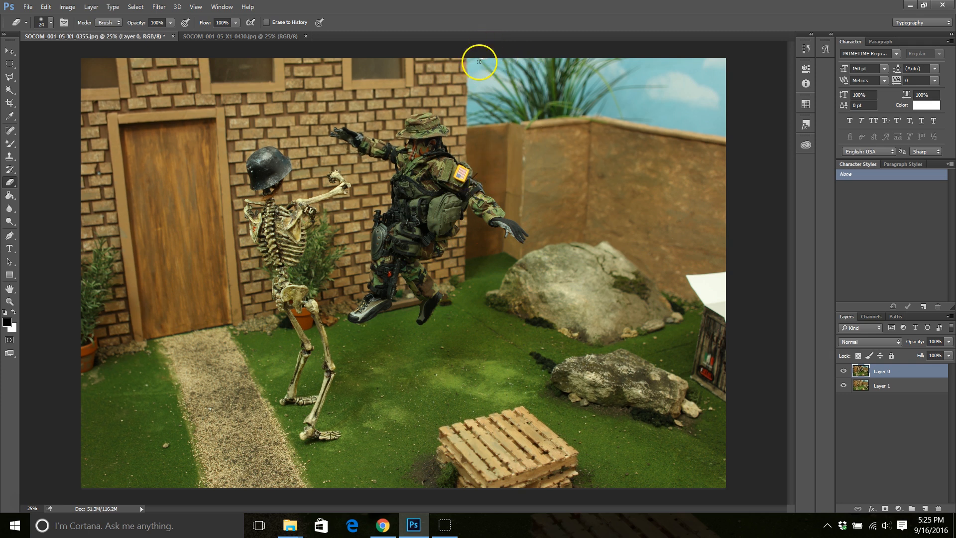
mouse_move(489, 180)
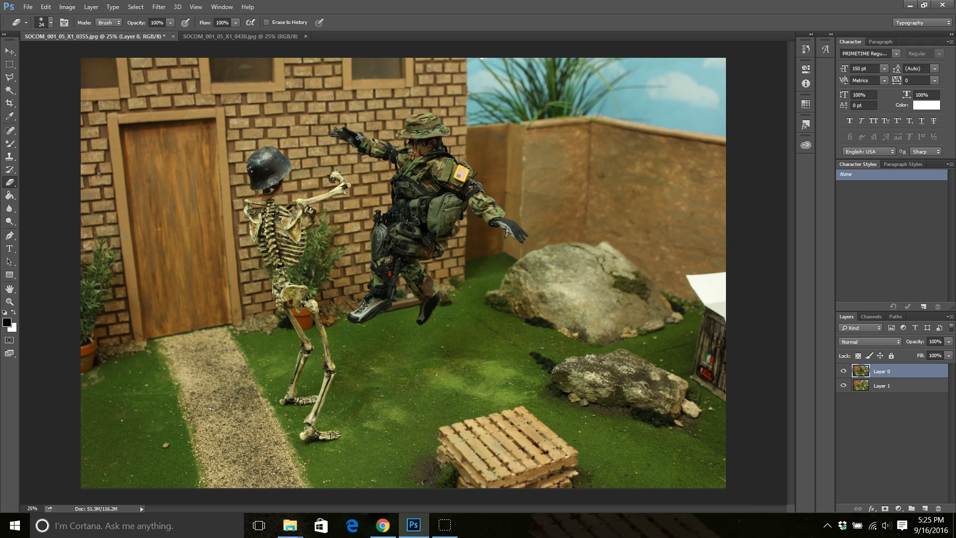
Step: Bring up the file commands to begin opening another image
left_click(35, 8)
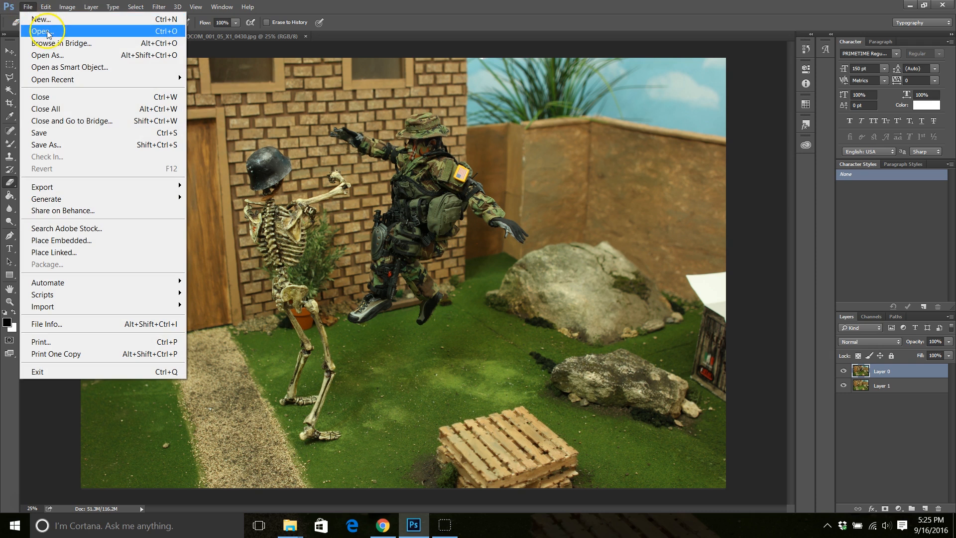
Step: Open the Spider-Man green-screen photo Spidy_001_04_X1_0023 from the Desktop
left_click(42, 32)
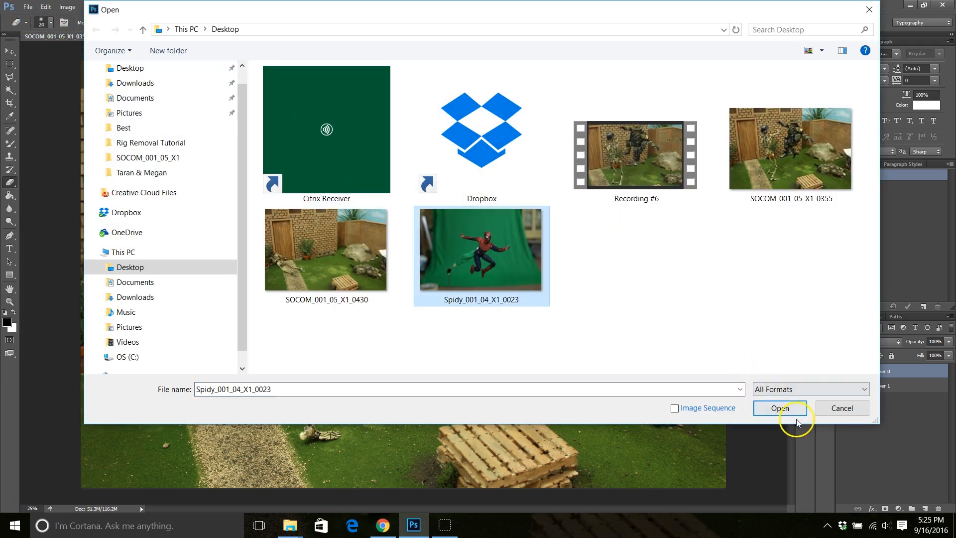
left_click(779, 408)
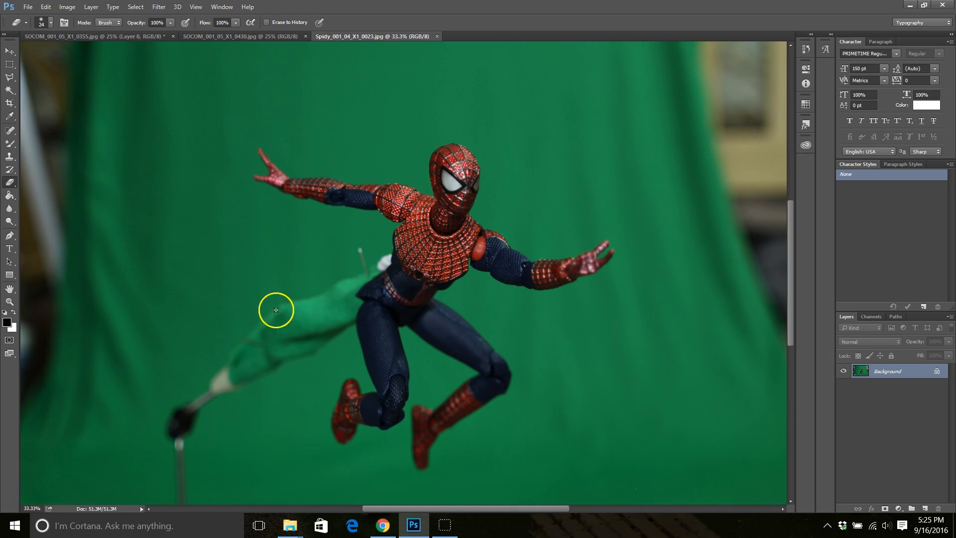
mouse_move(629, 320)
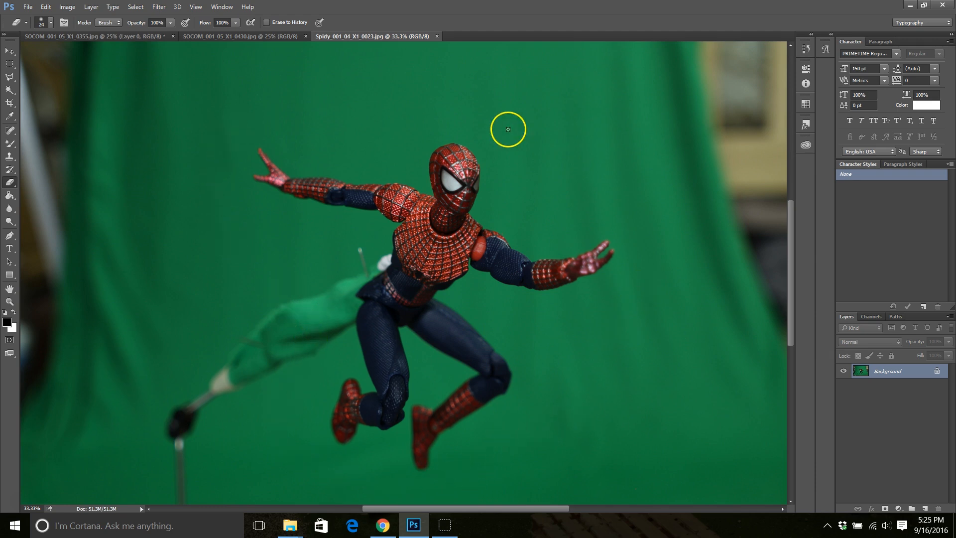
mouse_move(339, 248)
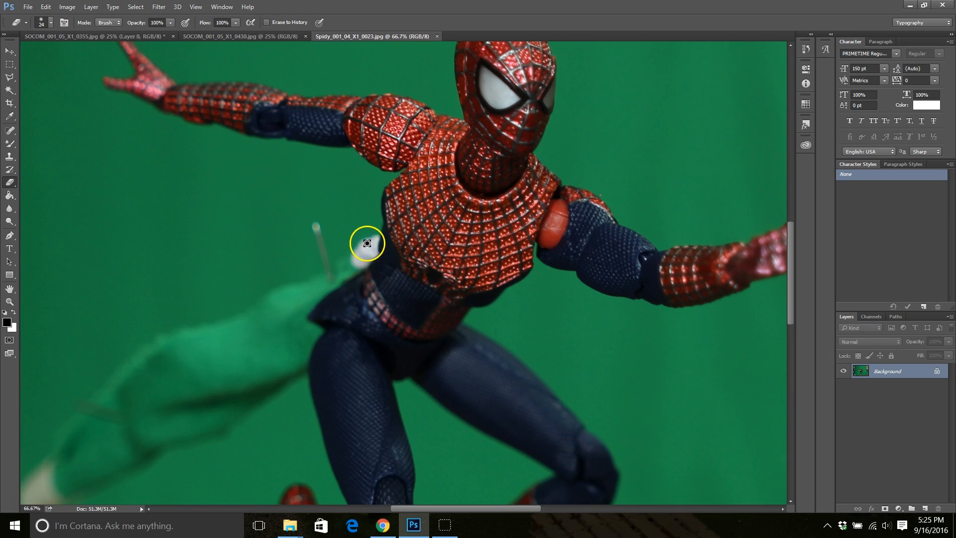
mouse_move(180, 376)
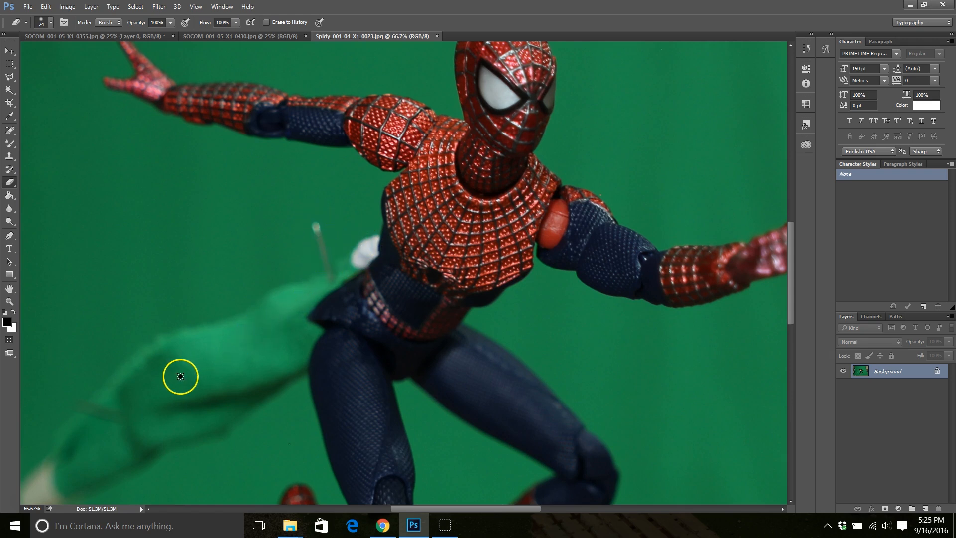
mouse_move(121, 396)
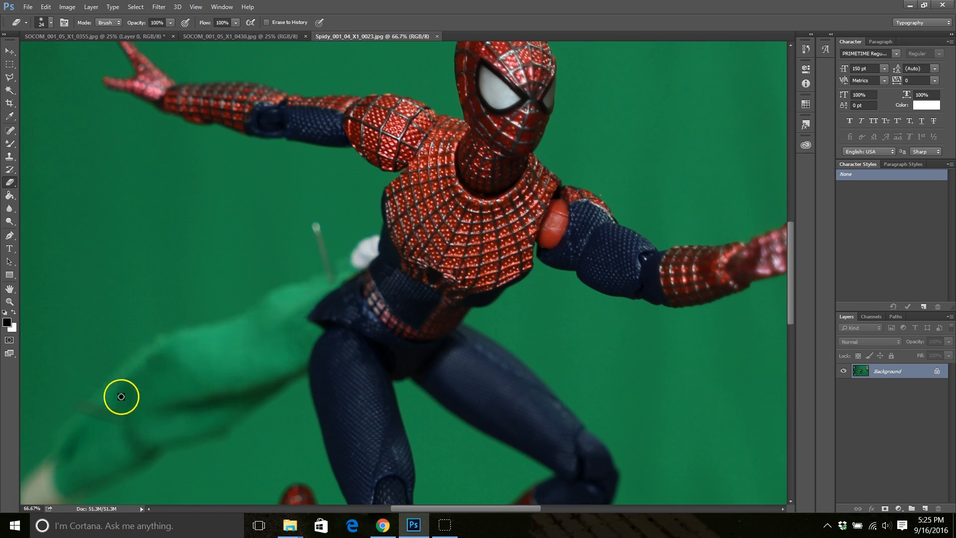
mouse_move(244, 358)
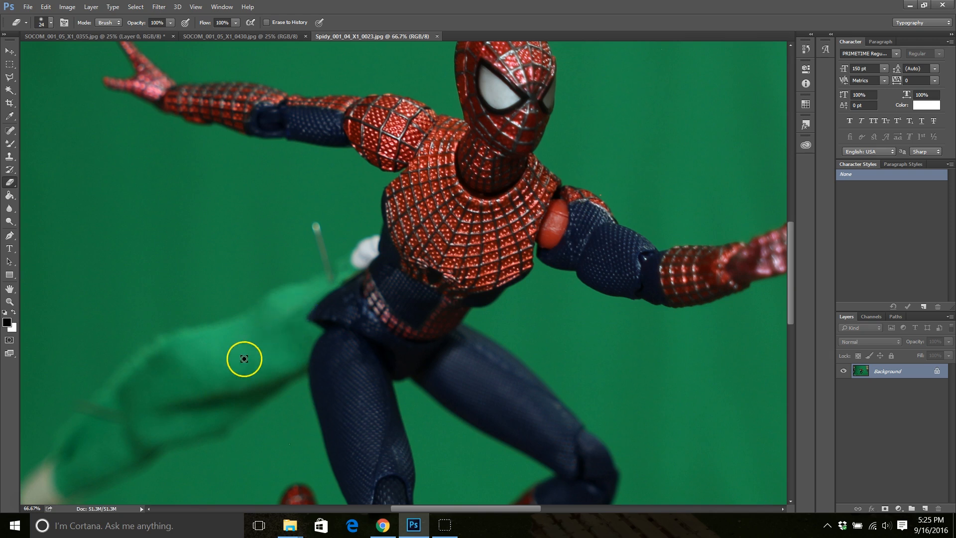
mouse_move(270, 345)
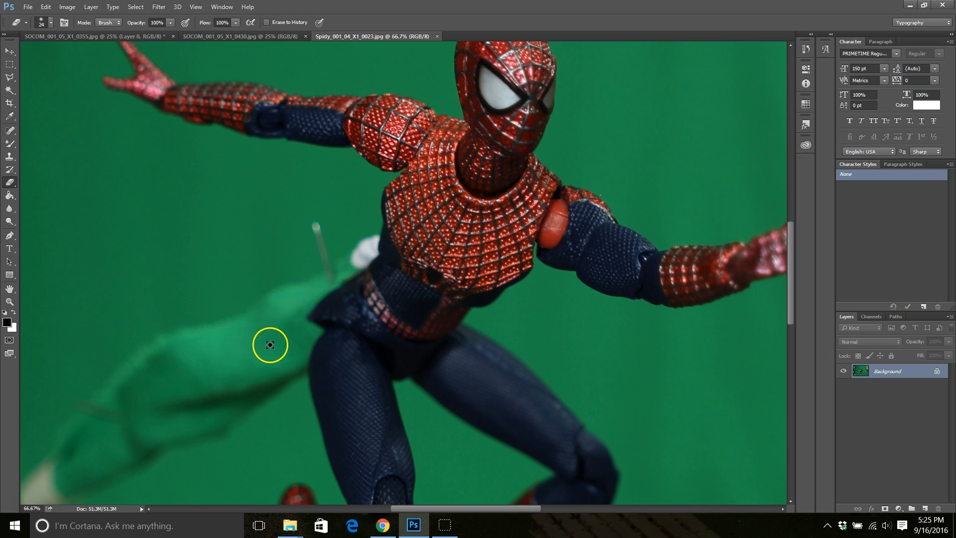
mouse_move(322, 231)
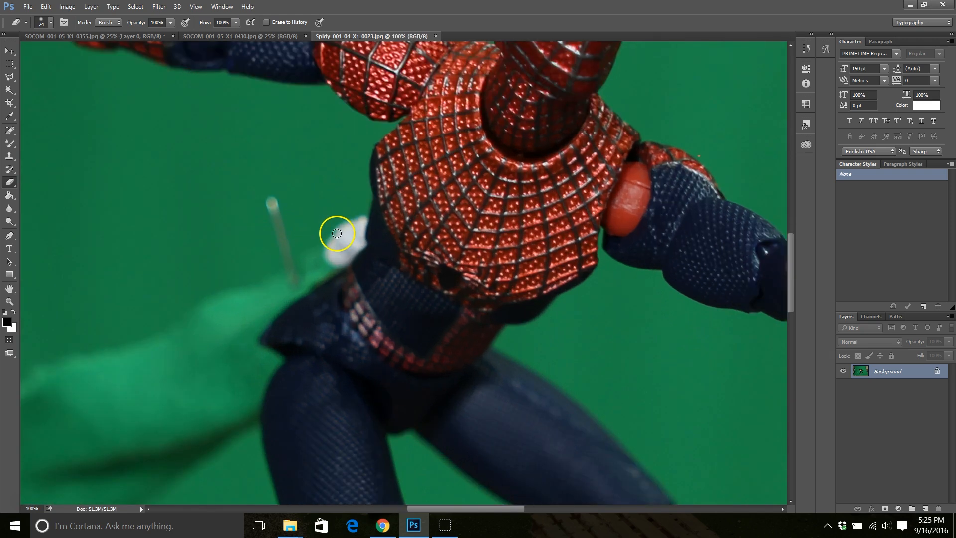
mouse_move(354, 243)
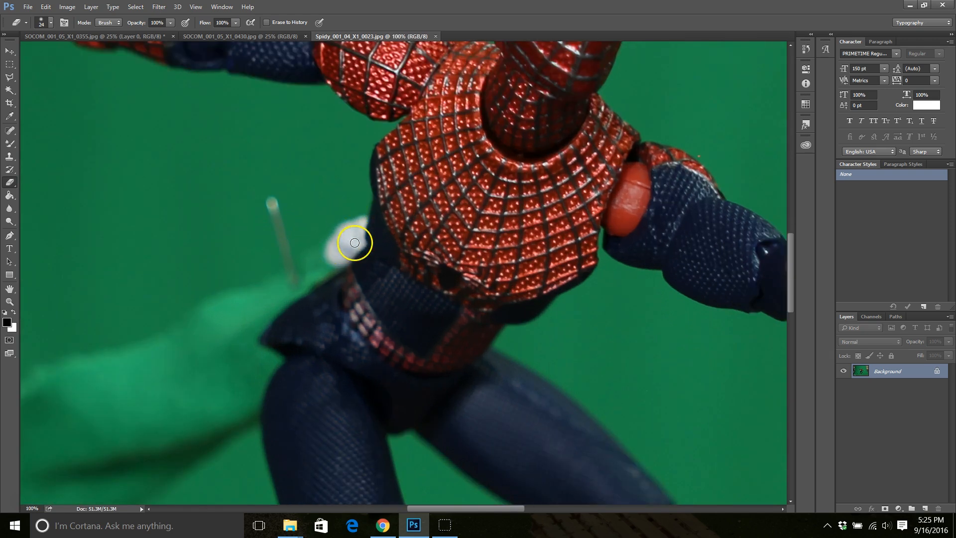
mouse_move(289, 245)
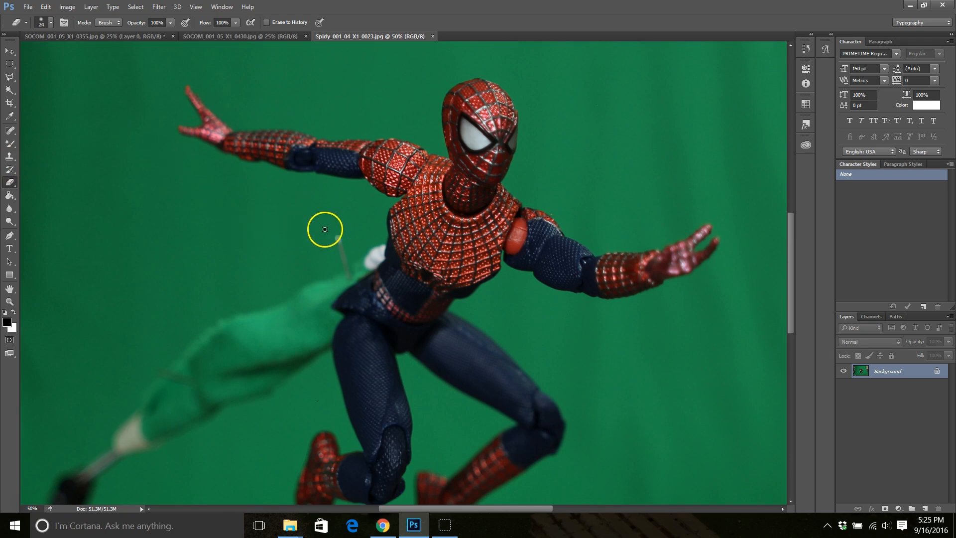
mouse_move(10, 157)
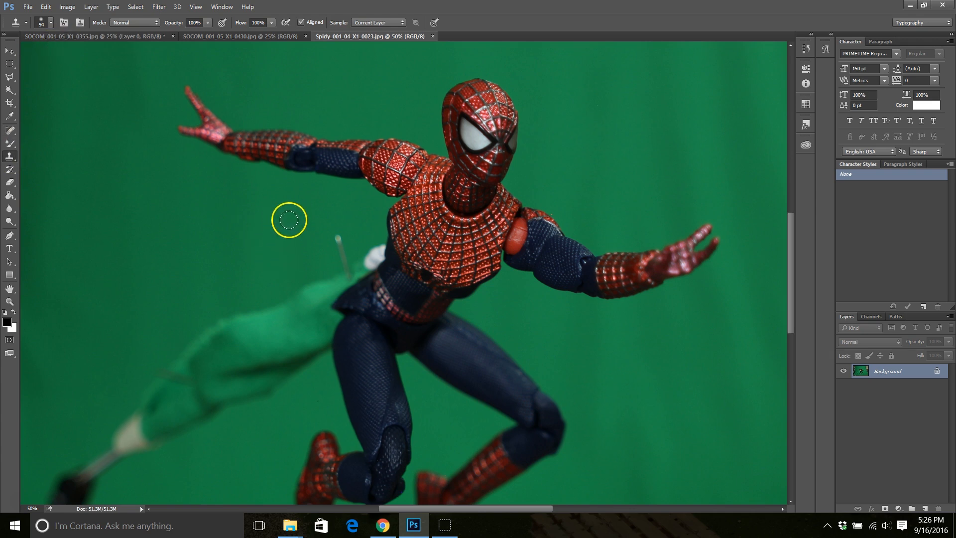
mouse_move(242, 220)
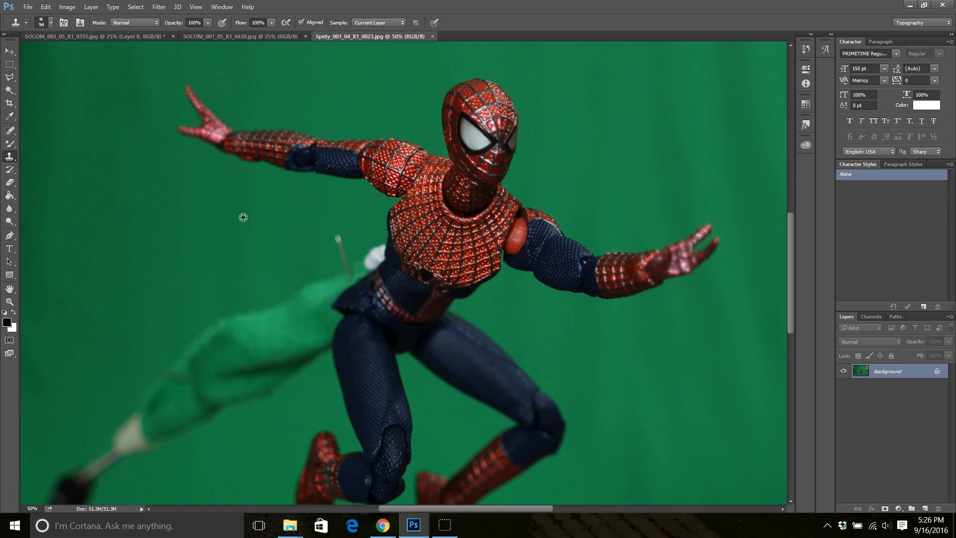
mouse_move(333, 242)
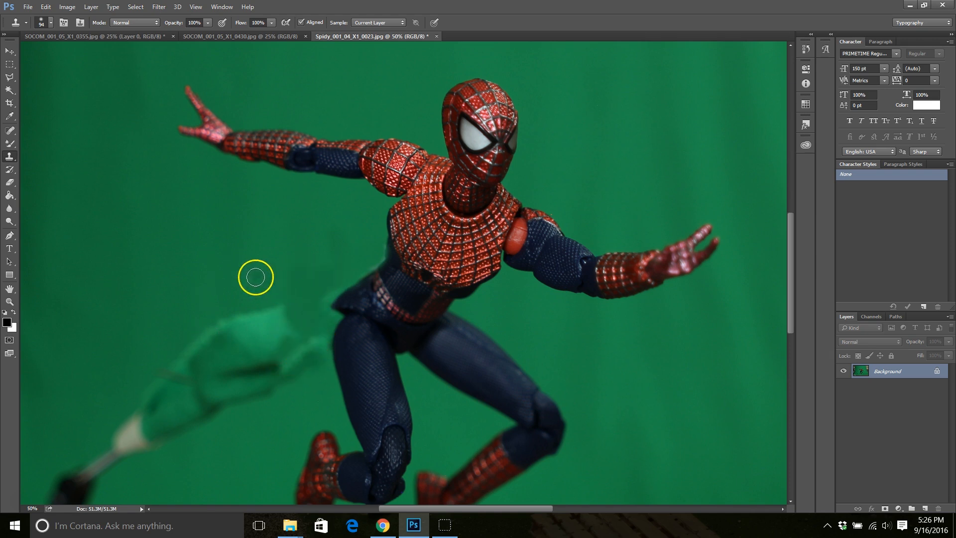
mouse_move(275, 290)
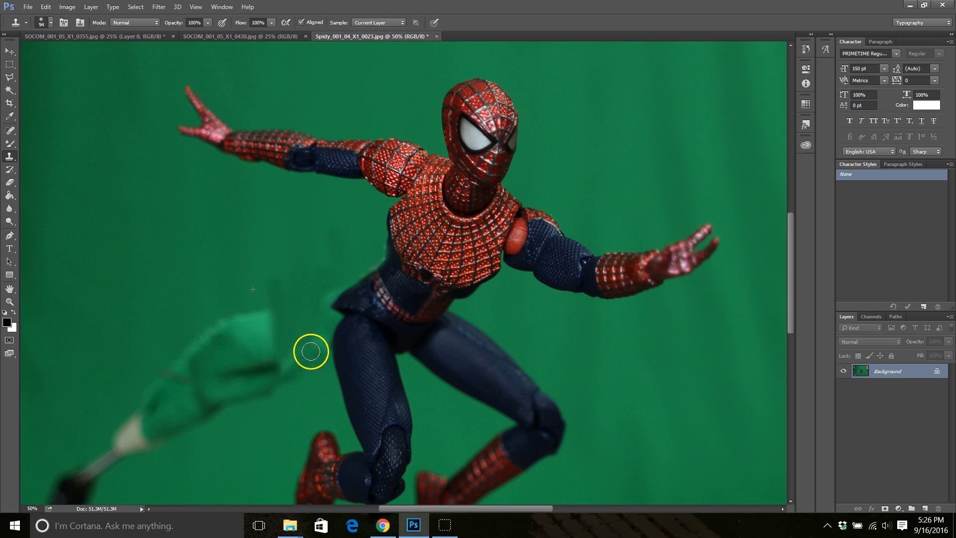
mouse_move(229, 233)
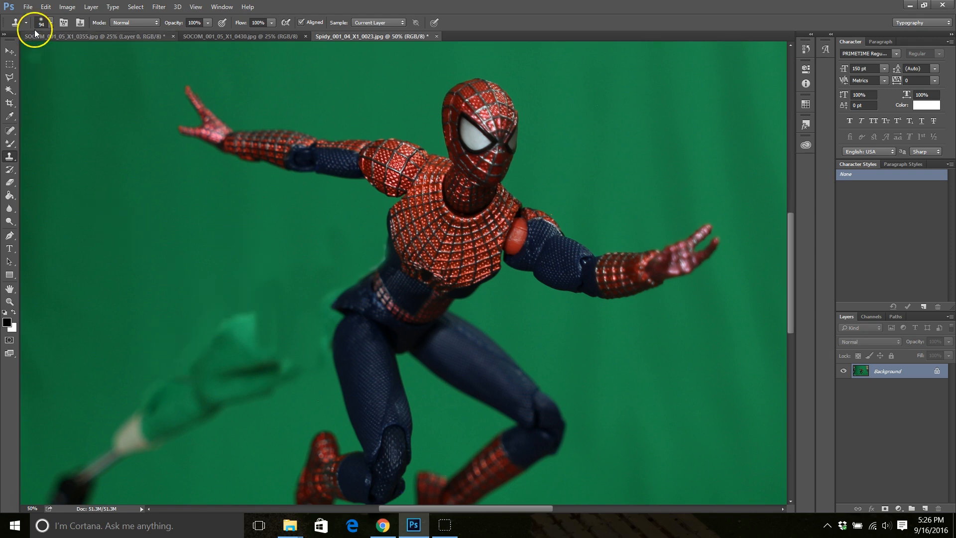
Step: Adjust the Clone Stamp brush size for painting out the support arm
left_click(42, 23)
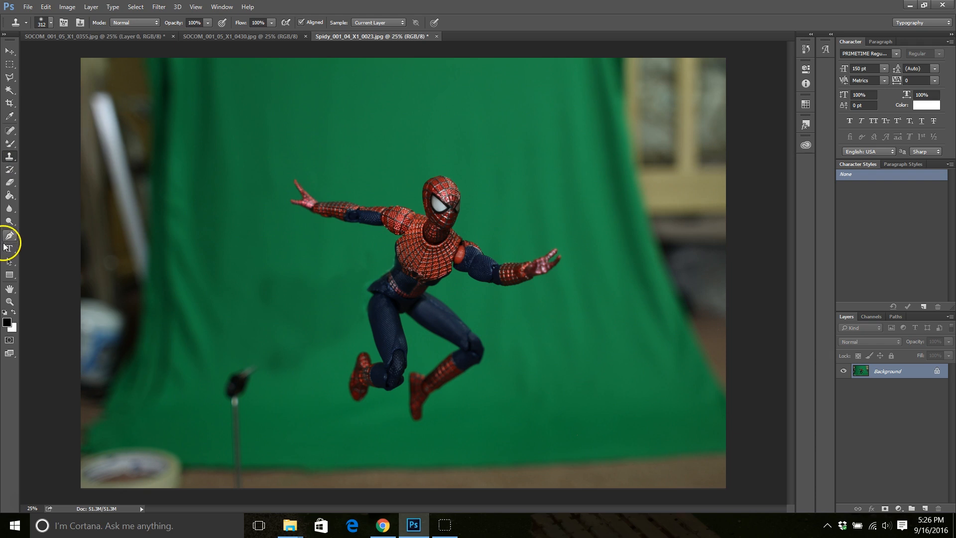
Step: Switch to the Pen tool for drawing vector paths on the photo
left_click(10, 235)
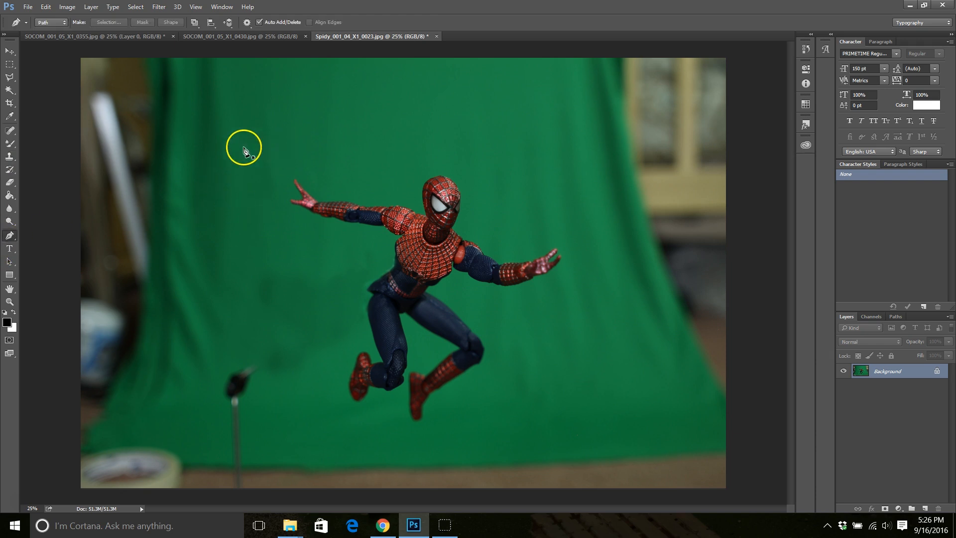
mouse_move(277, 307)
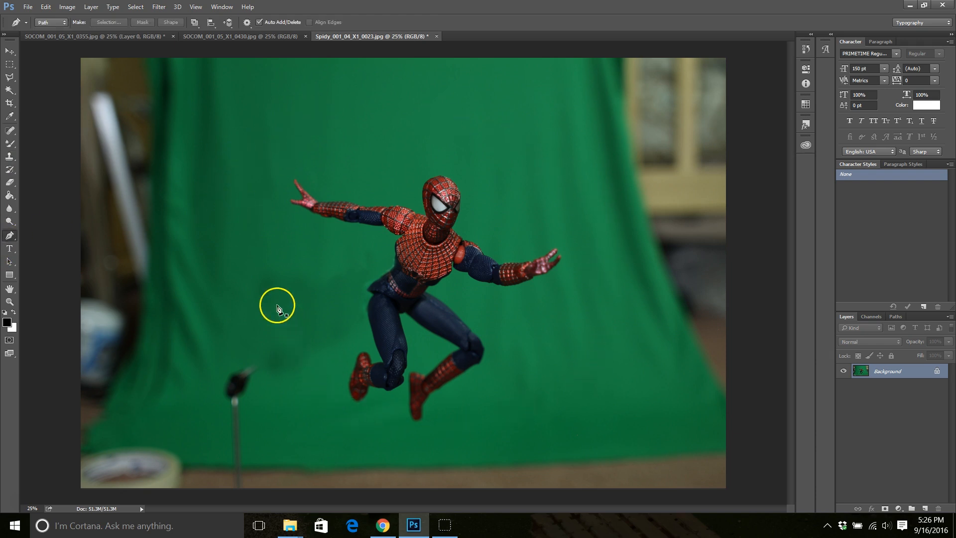
mouse_move(315, 319)
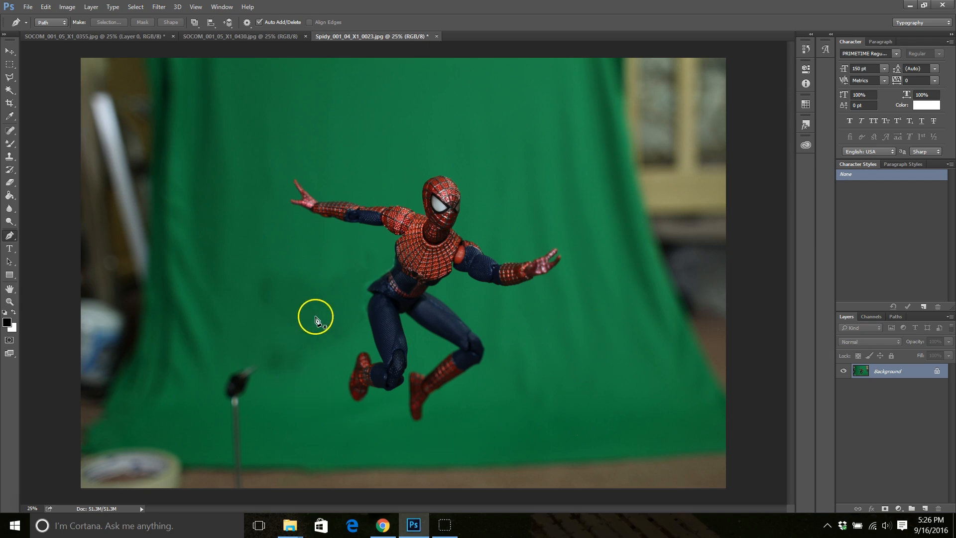
mouse_move(450, 425)
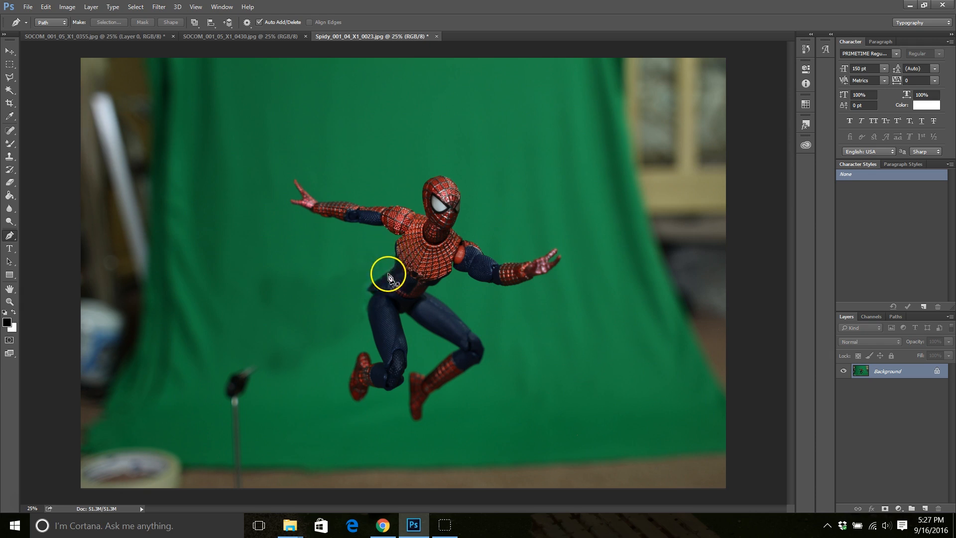
mouse_move(339, 295)
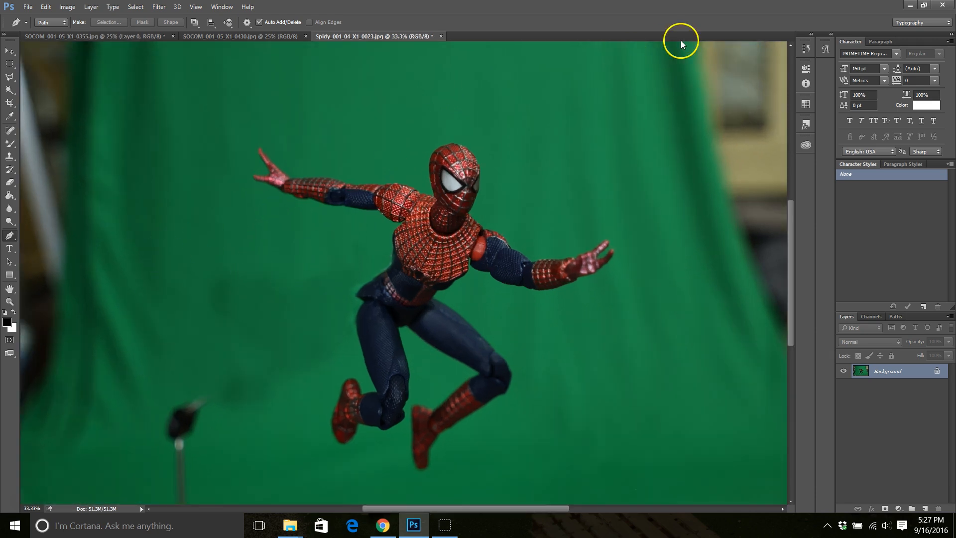
mouse_move(294, 220)
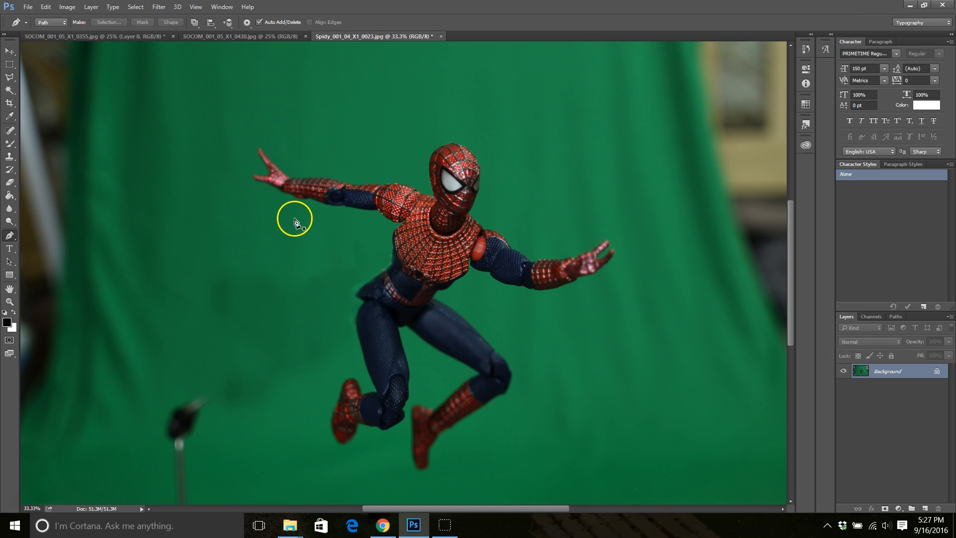